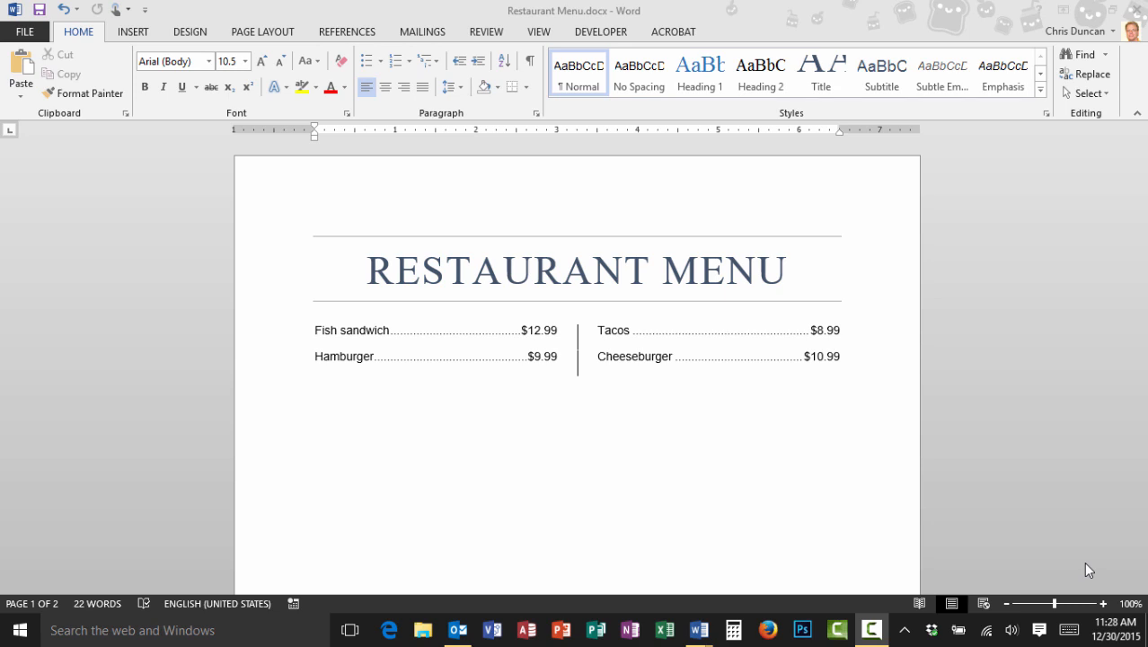
mouse_move(909, 320)
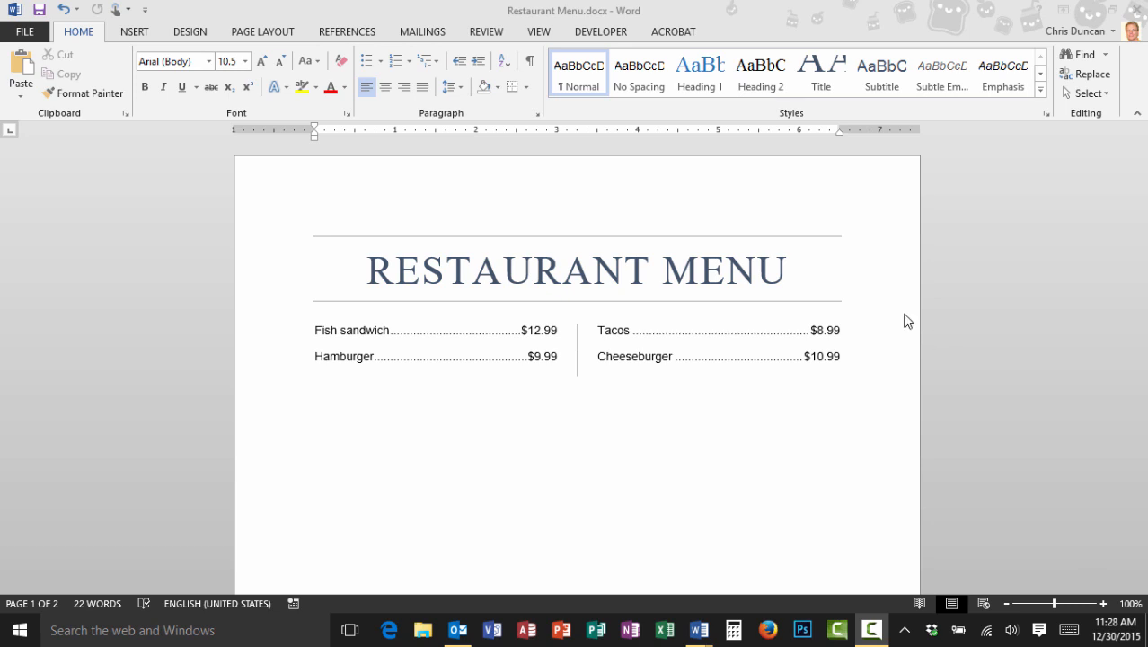
mouse_move(489, 409)
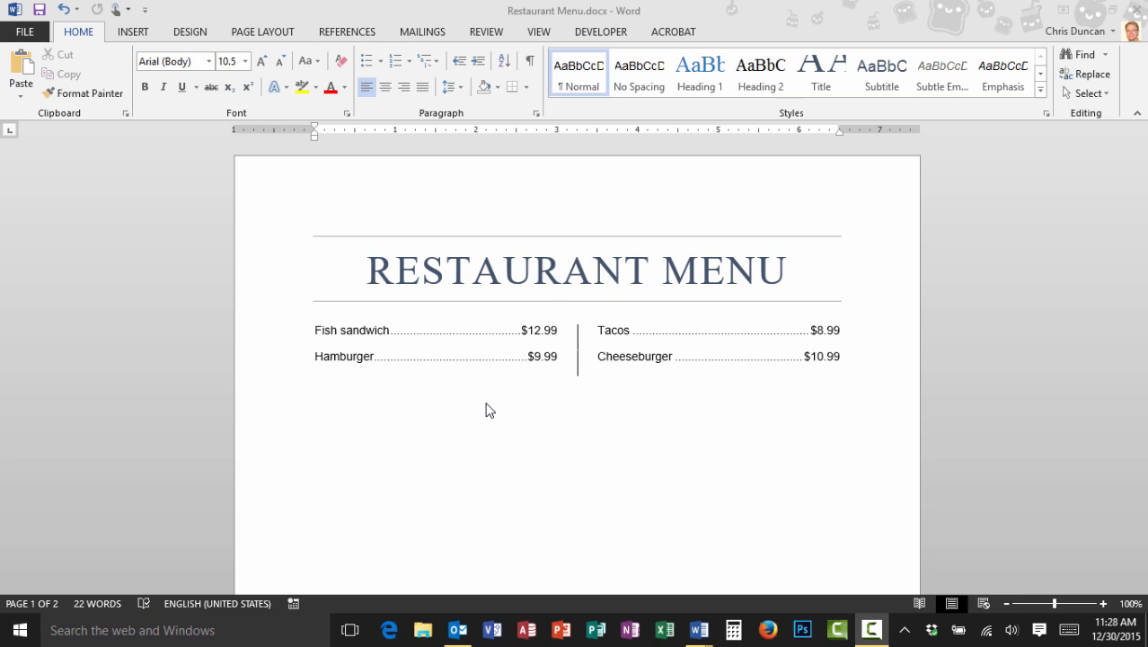
mouse_move(356, 343)
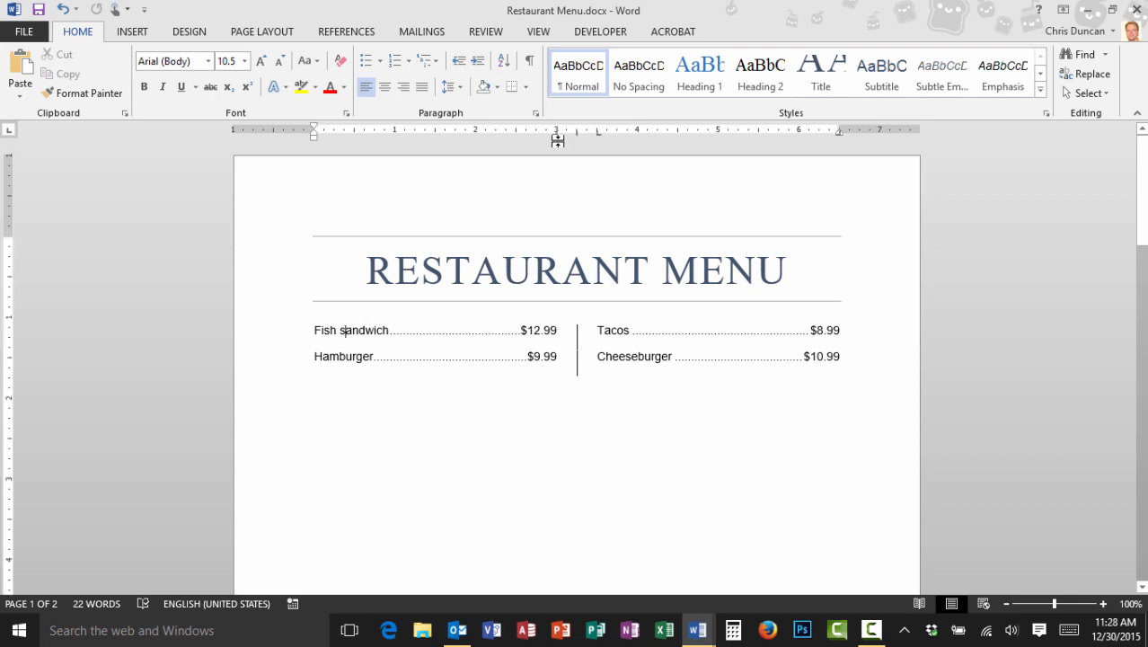
mouse_move(817, 155)
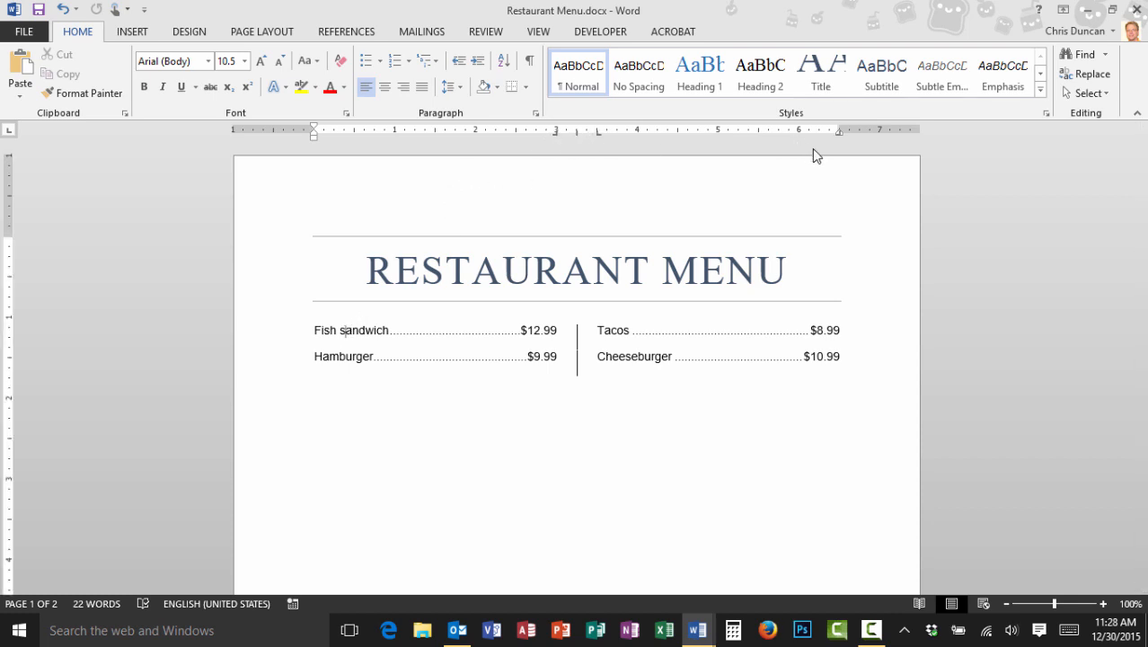
mouse_move(392, 330)
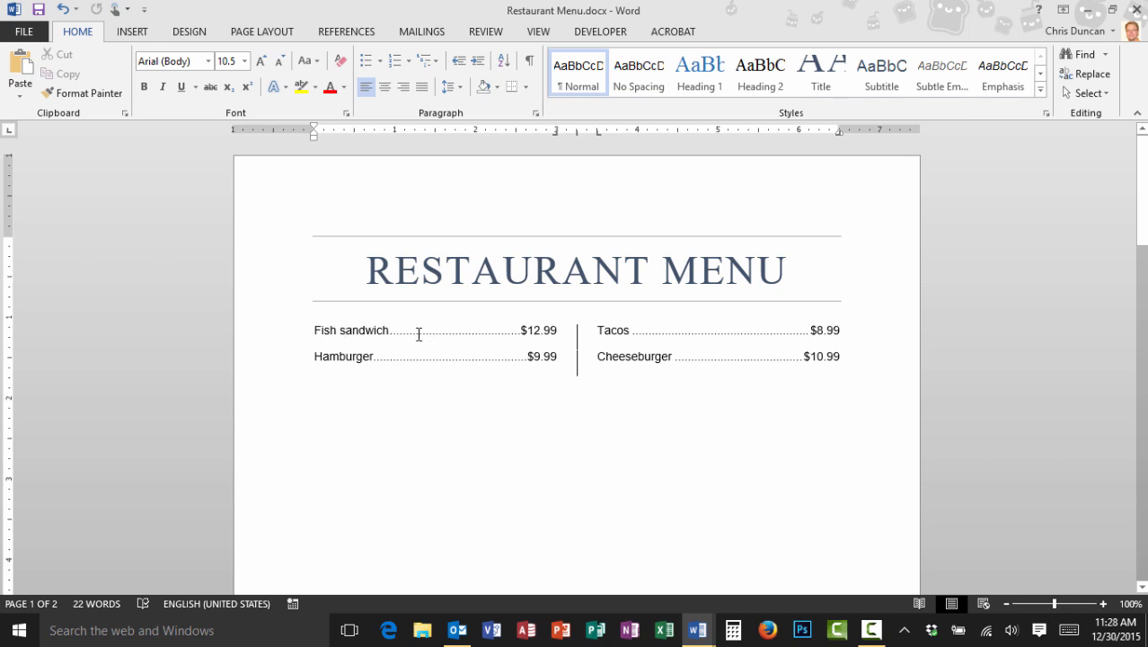
mouse_move(413, 336)
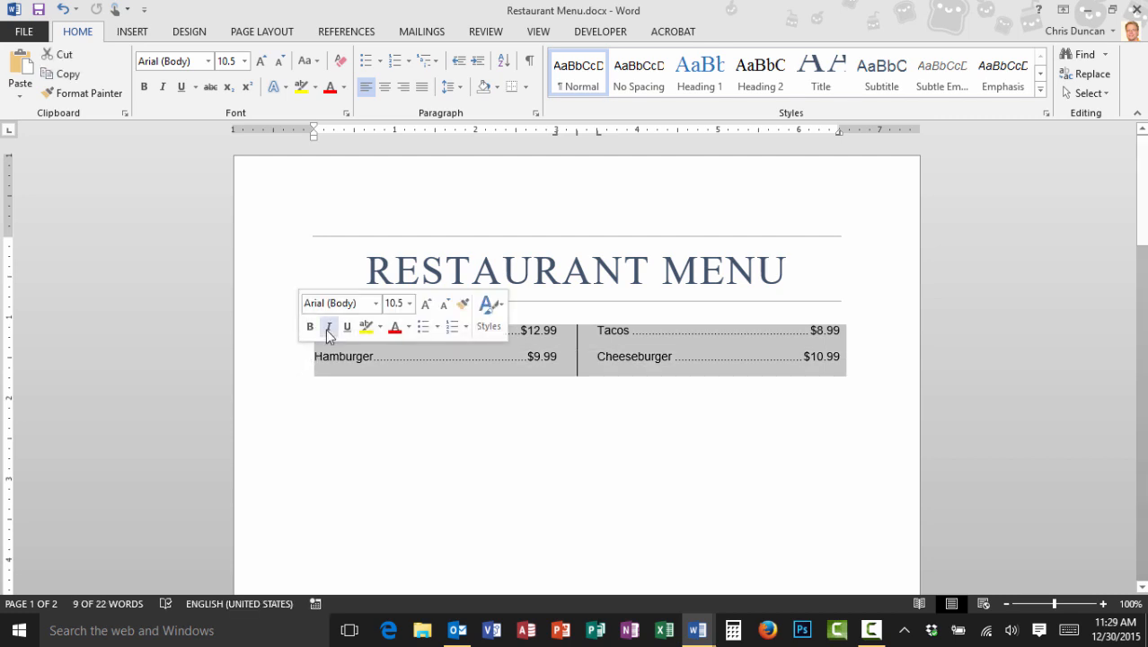
- Enlarge the selected menu items and prices to 18 pt
left_click(408, 302)
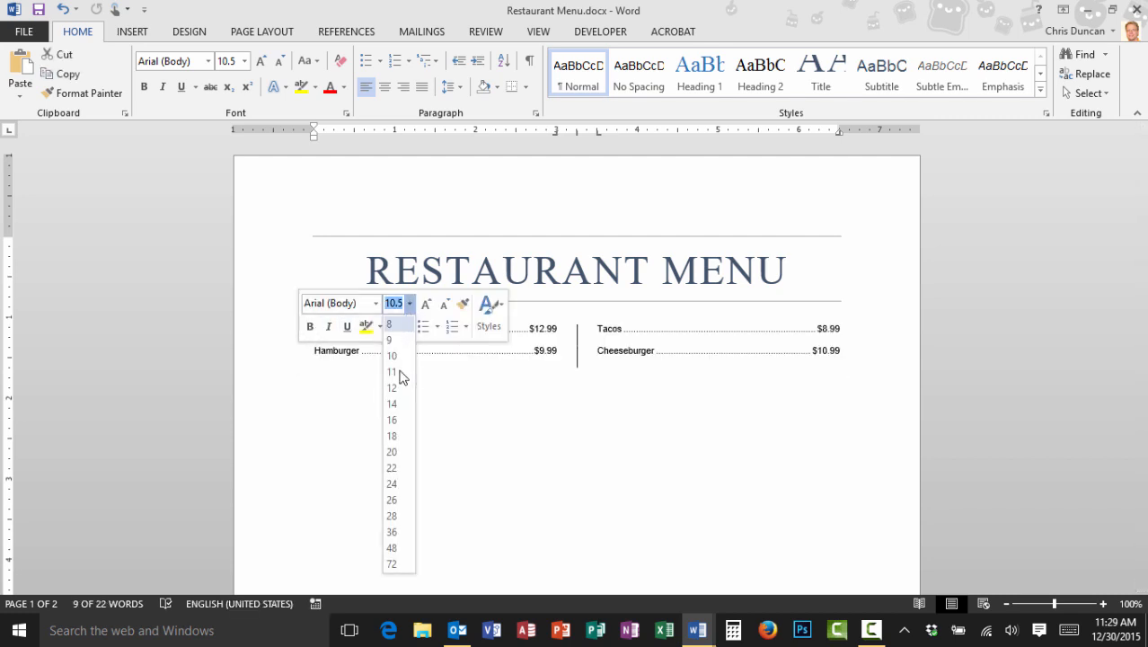
left_click(391, 437)
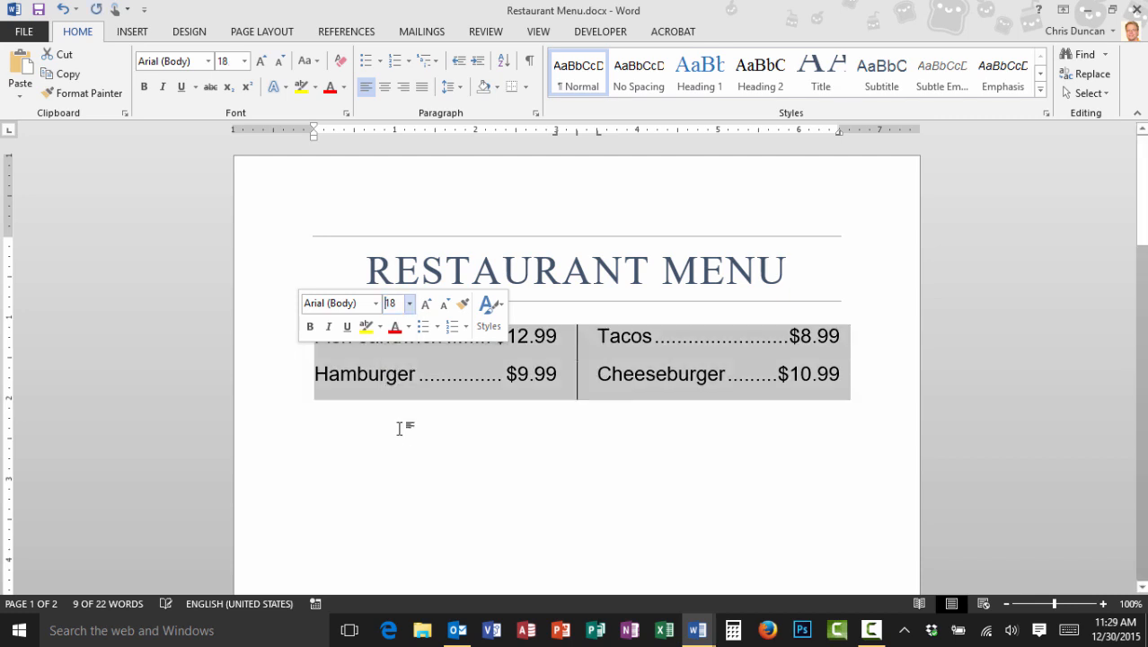
mouse_move(776, 388)
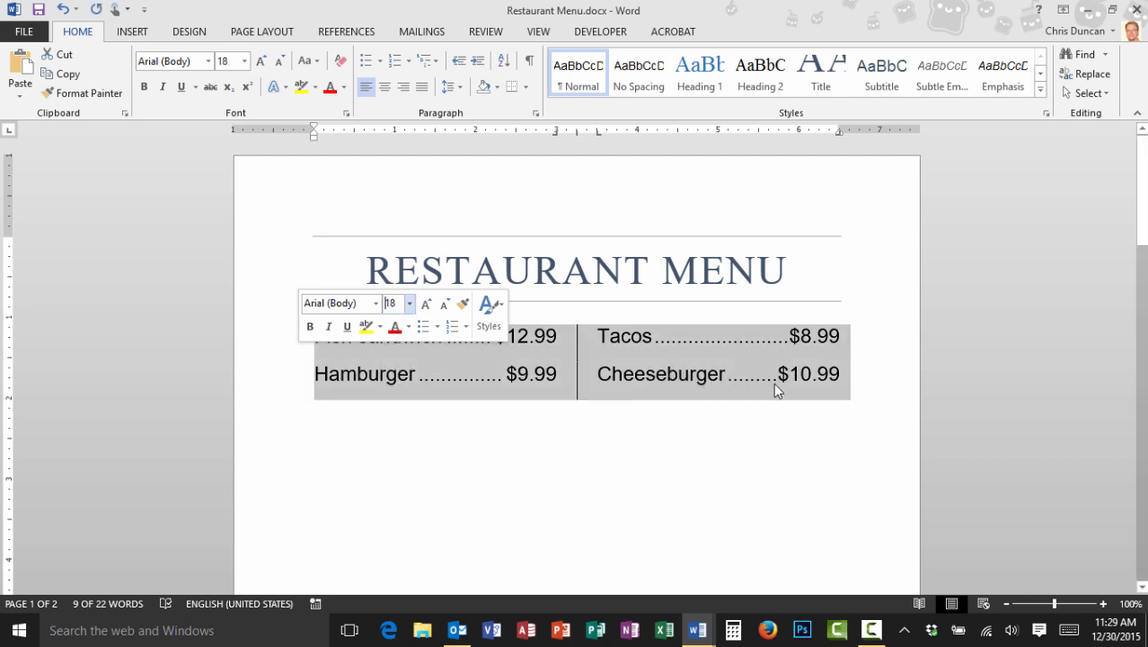
mouse_move(784, 348)
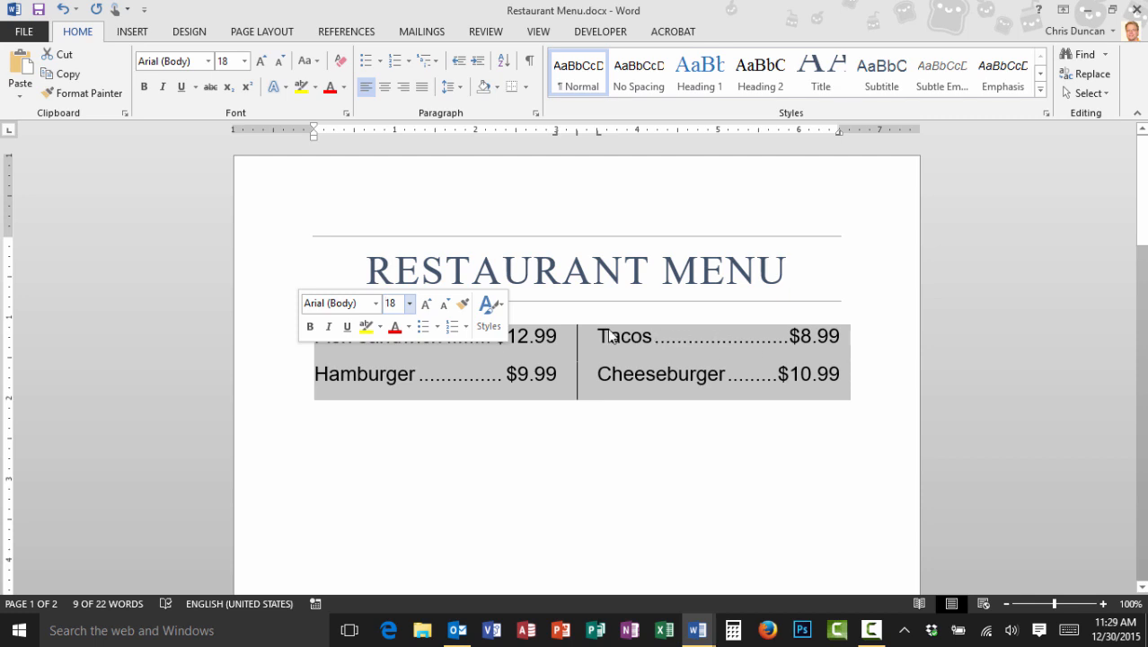
mouse_move(516, 394)
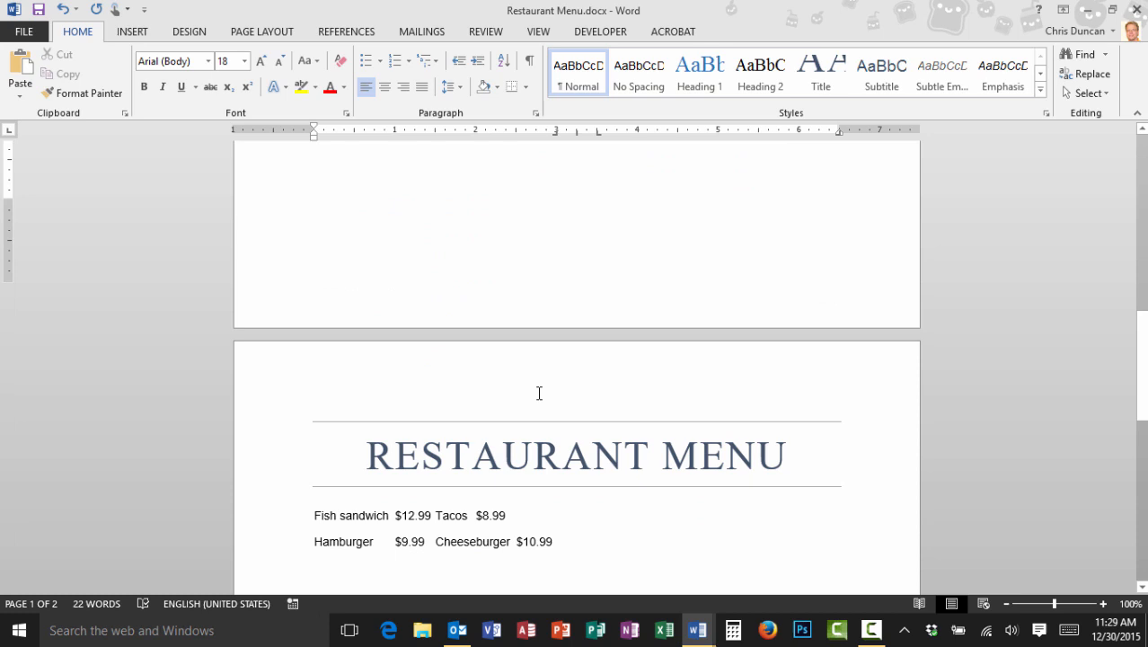
- Select both unformatted menu lines on page two
scroll("down", 3)
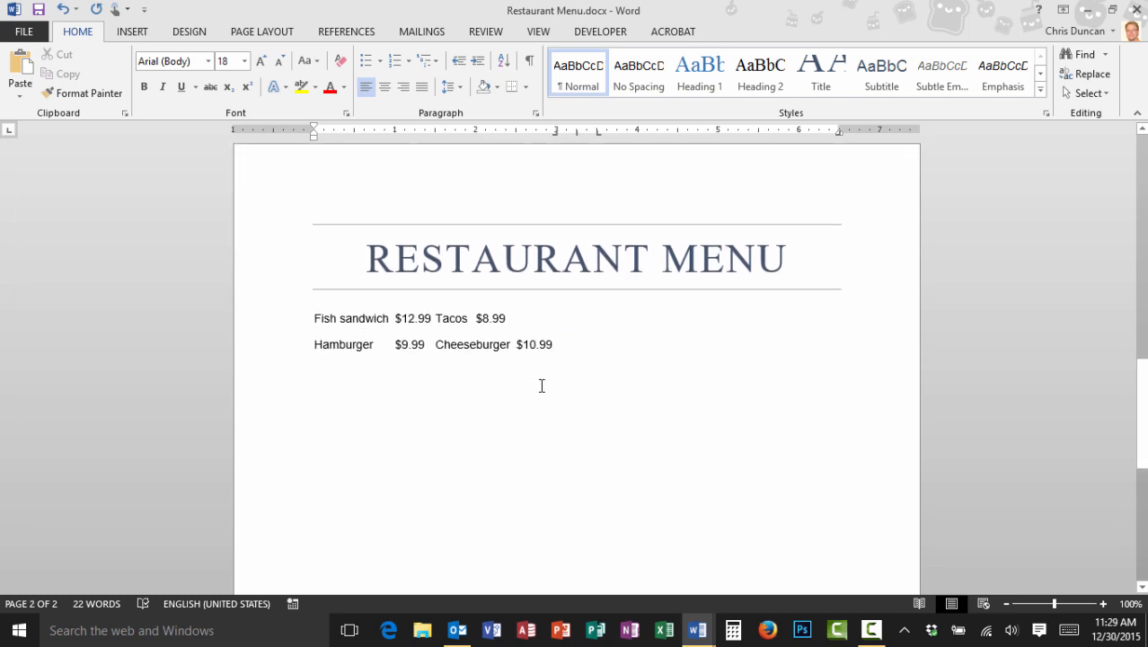
mouse_move(552, 381)
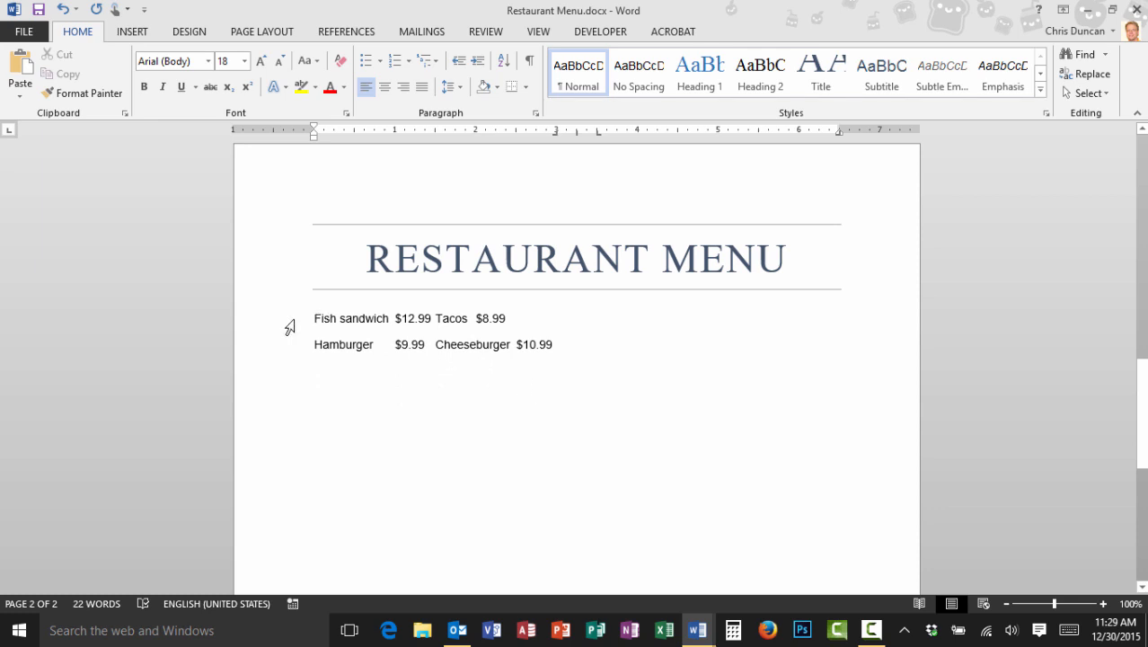
left_click_drag(312, 318, 553, 350)
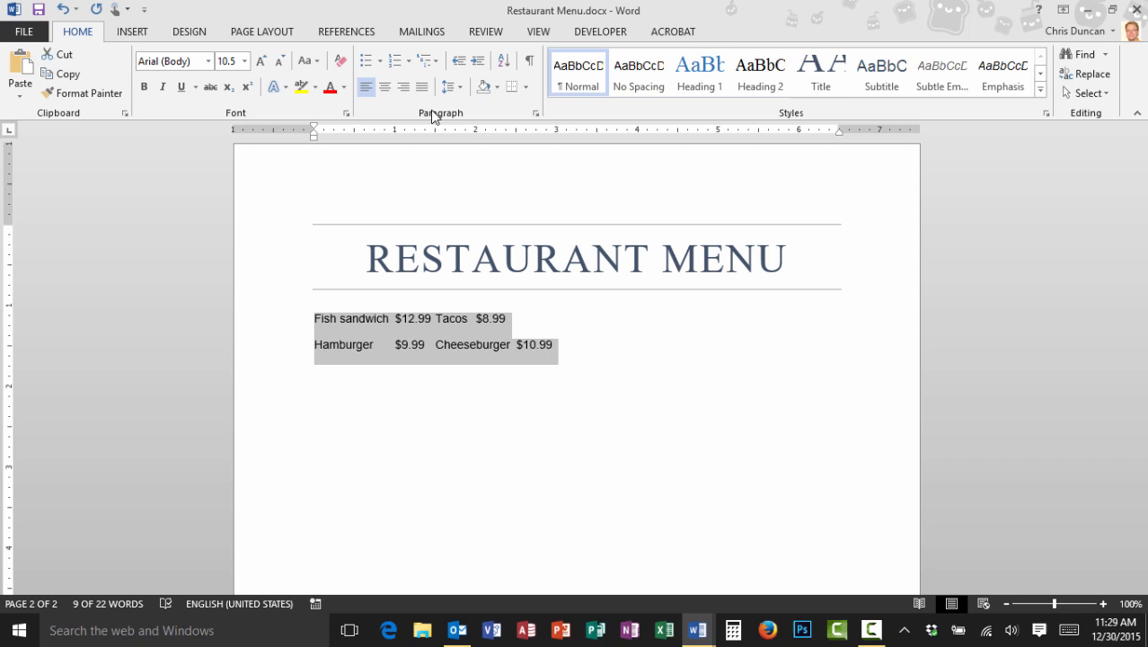
mouse_move(535, 111)
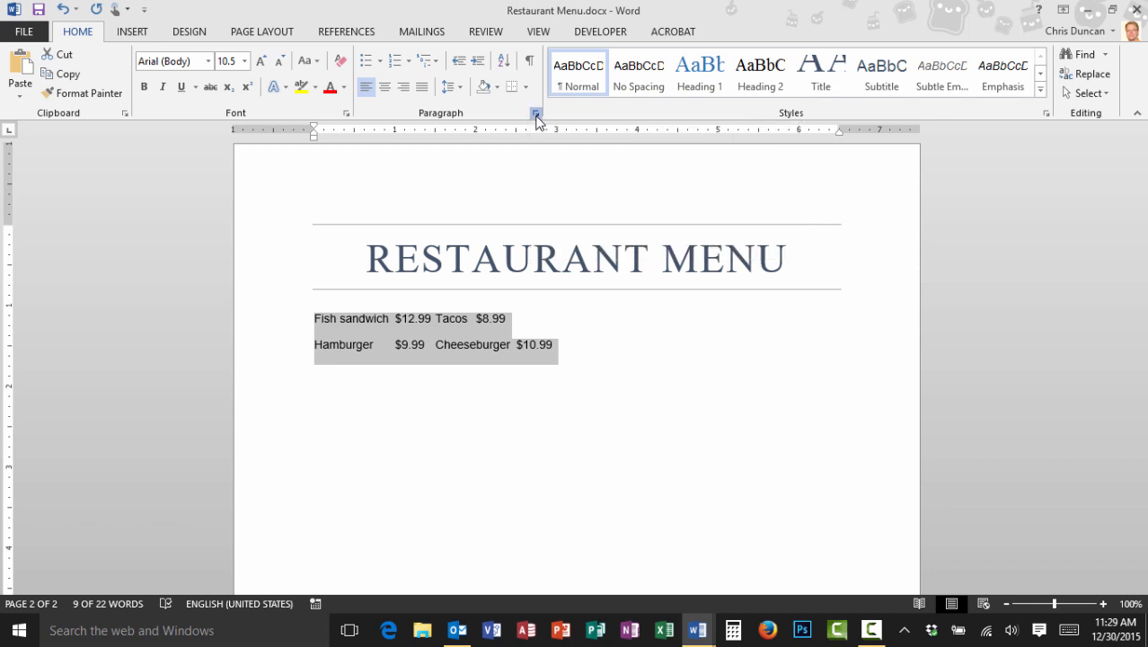
- Reach the Tabs dialog through the Paragraph settings for the selected lines
left_click(536, 111)
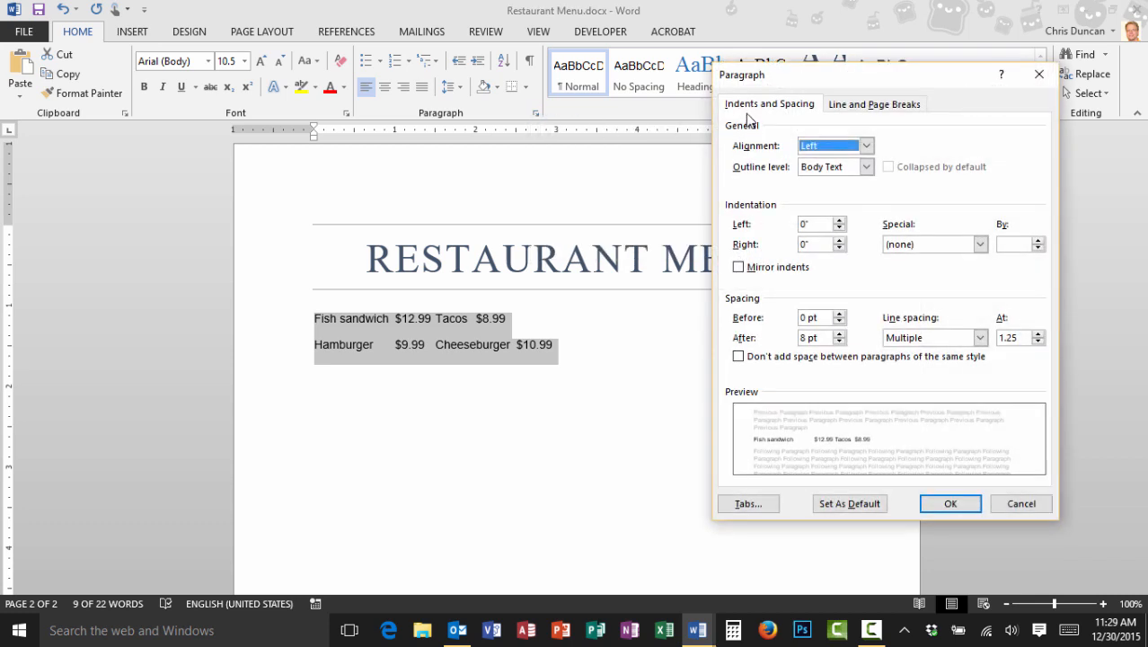
mouse_move(830, 465)
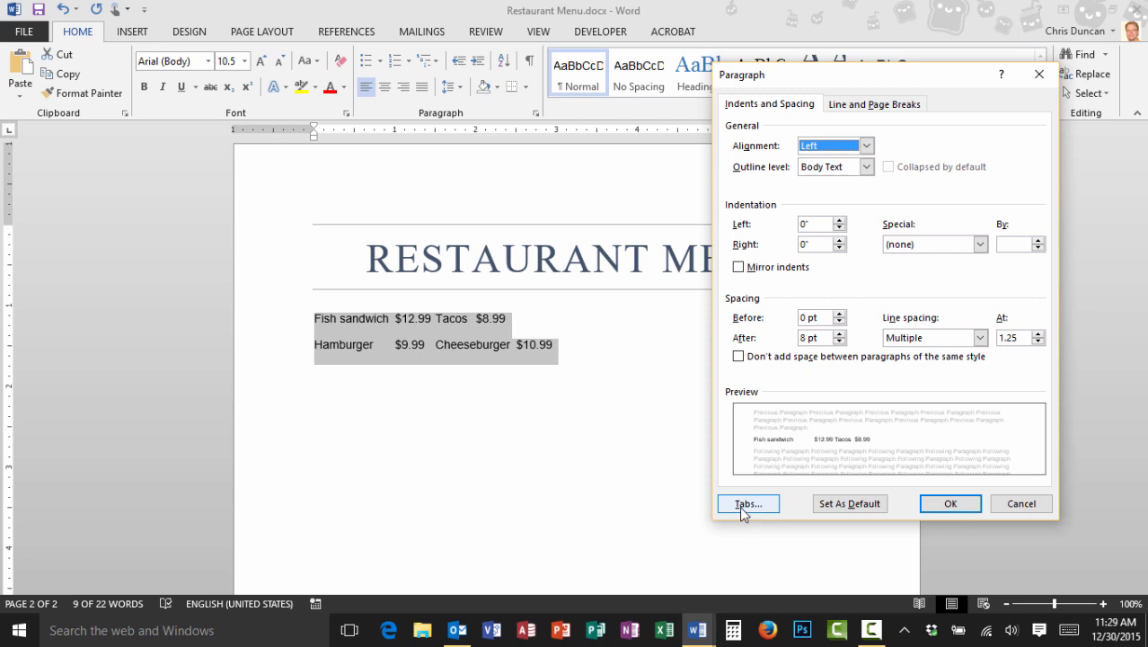
left_click(745, 503)
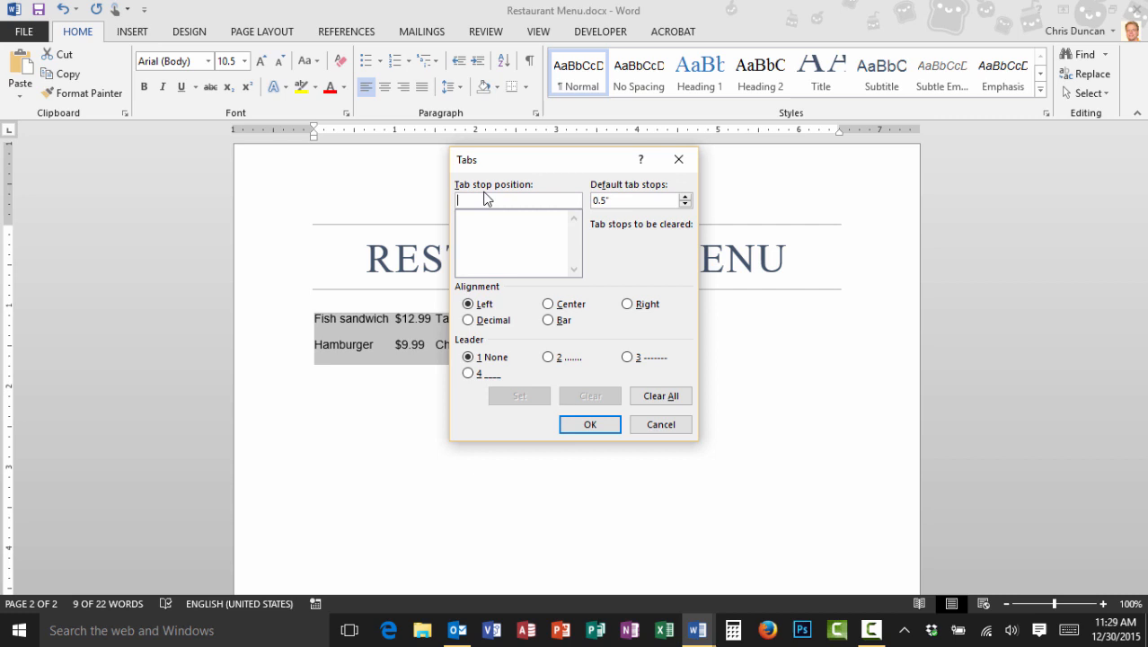
mouse_move(485, 237)
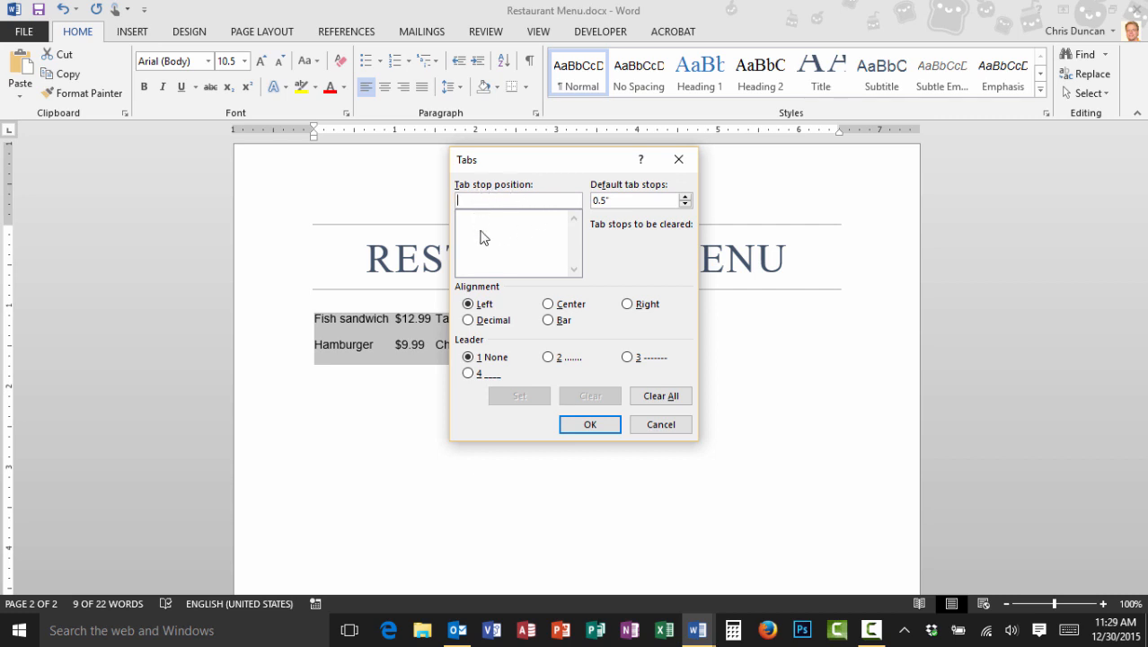
mouse_move(663, 316)
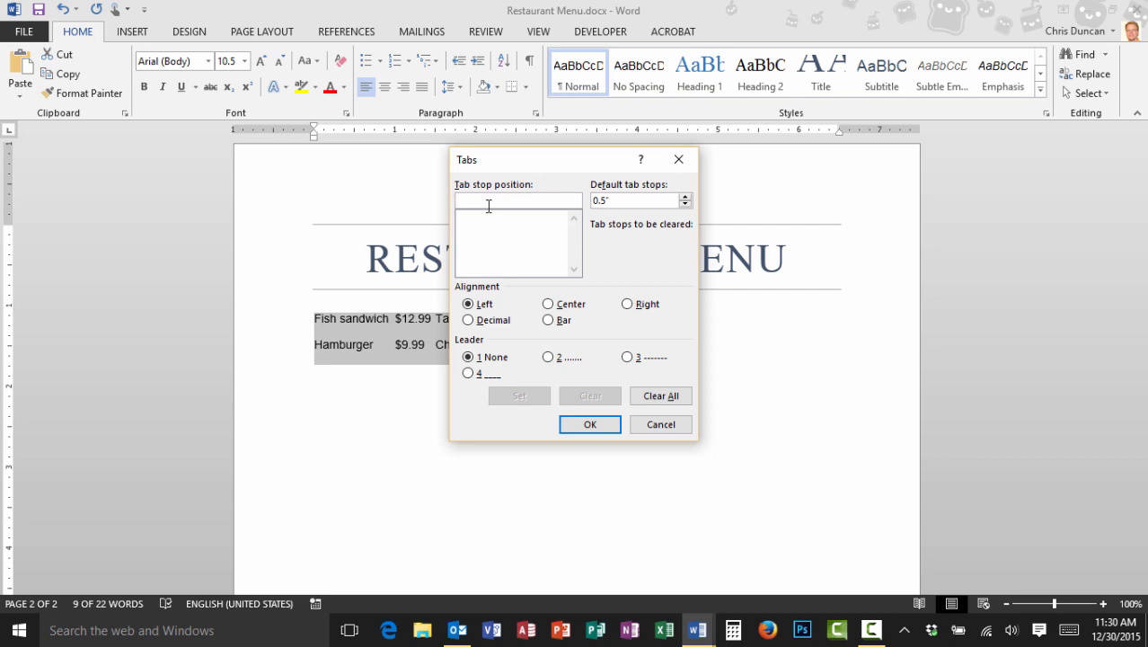
- Set a 3" right tab with dotted leader and a 3.25" bar tab
type("3")
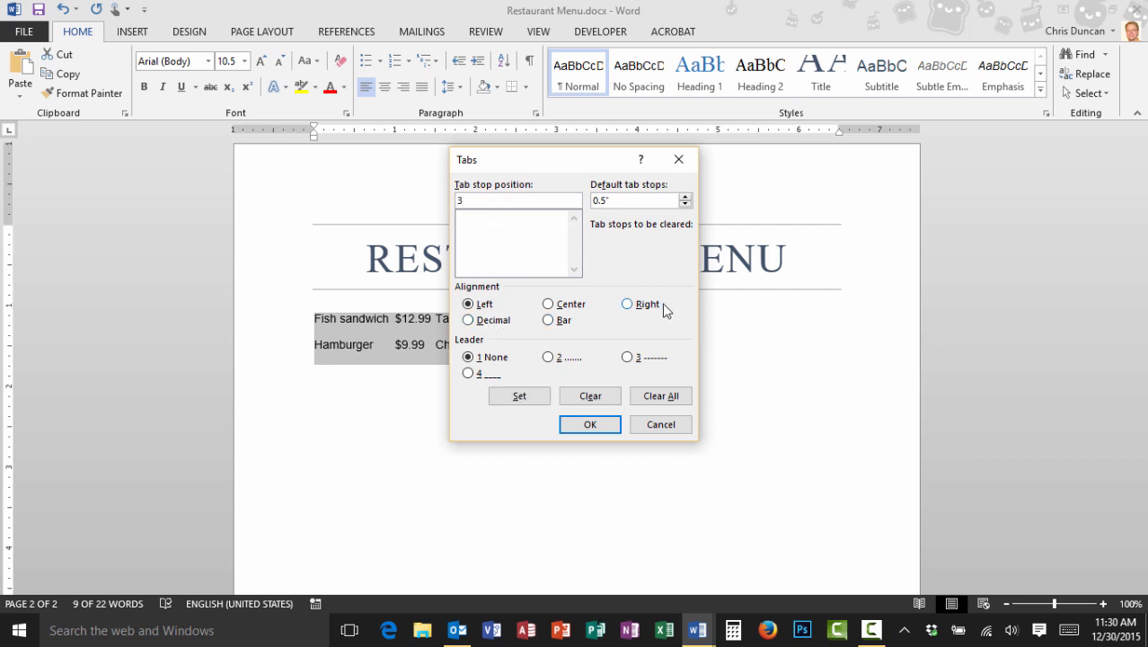
left_click(627, 303)
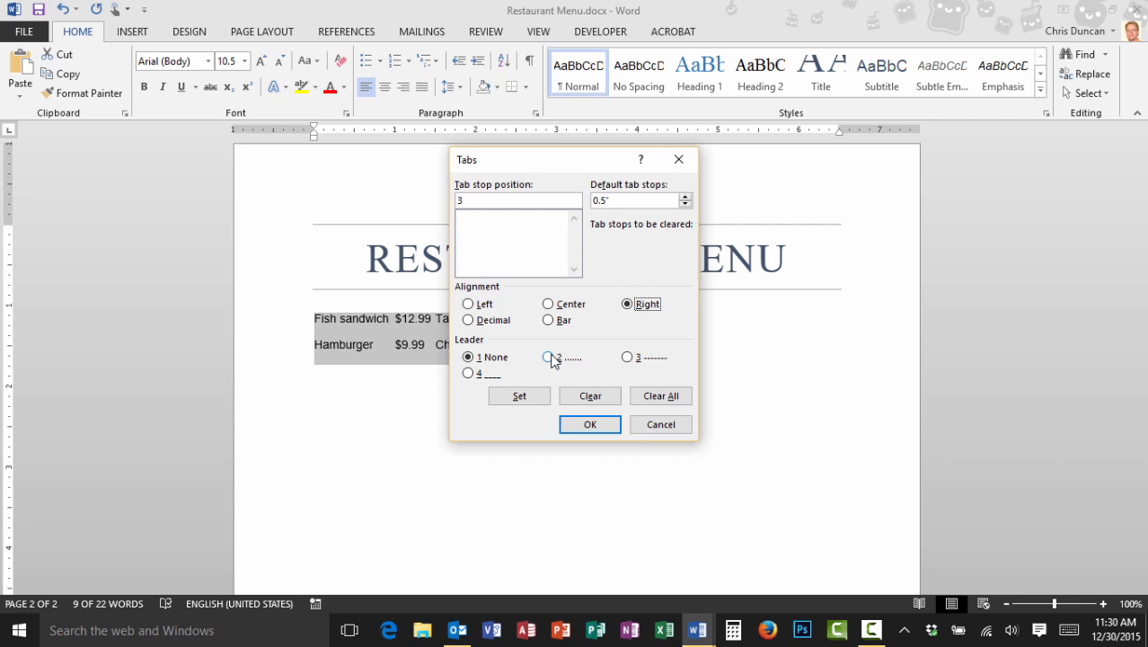
left_click(548, 356)
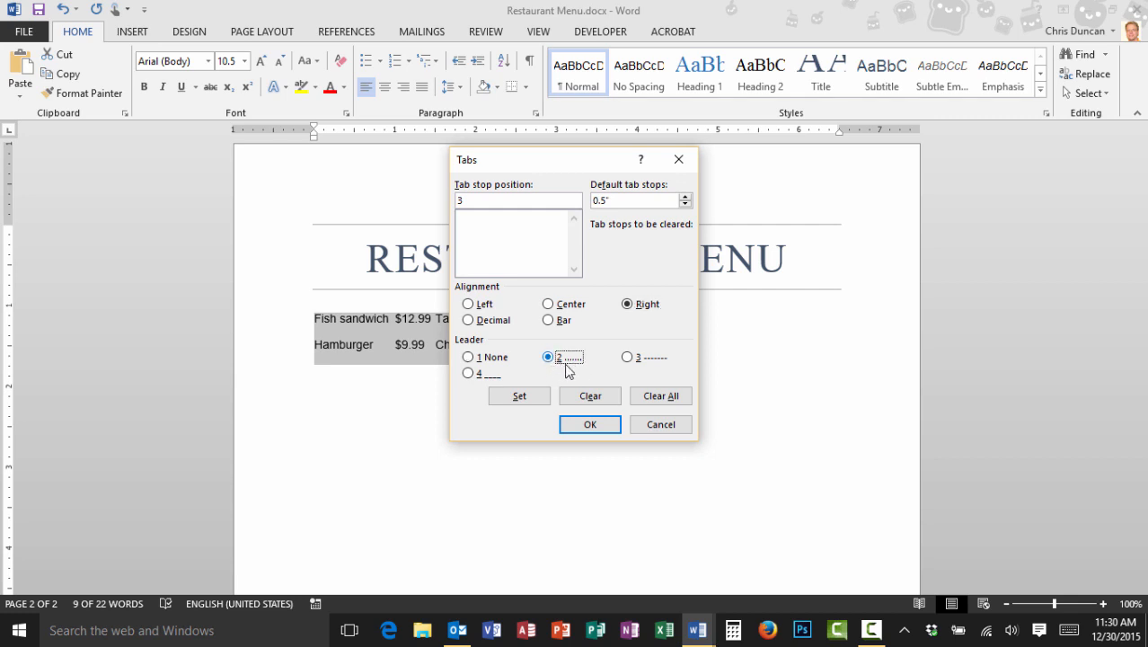
left_click(519, 395)
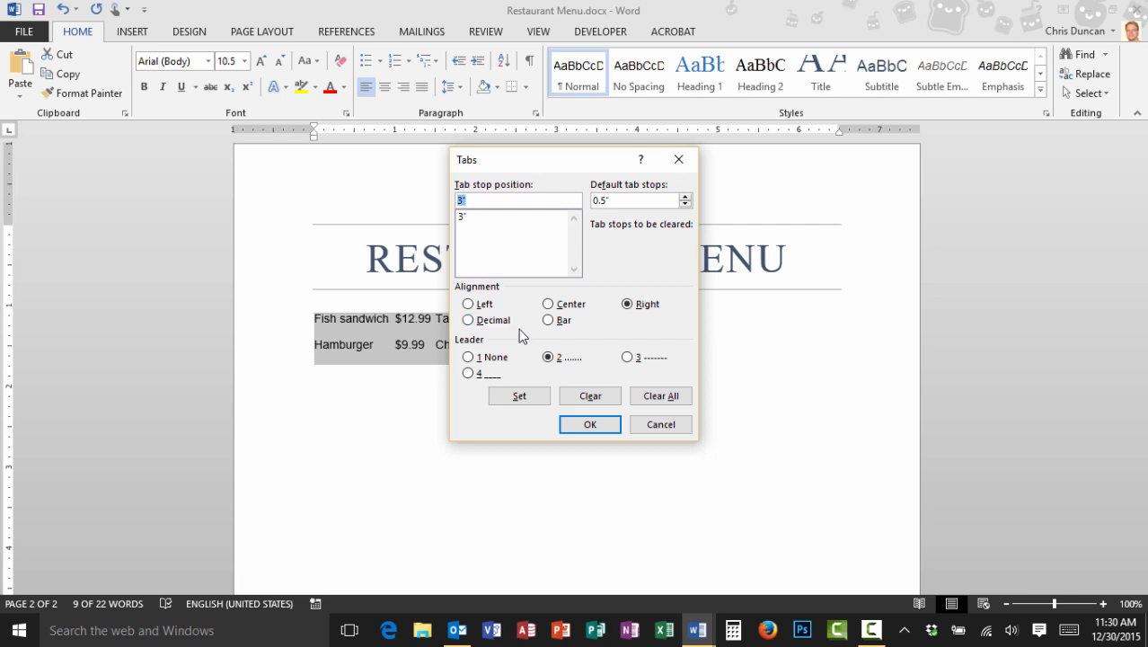
left_click(467, 355)
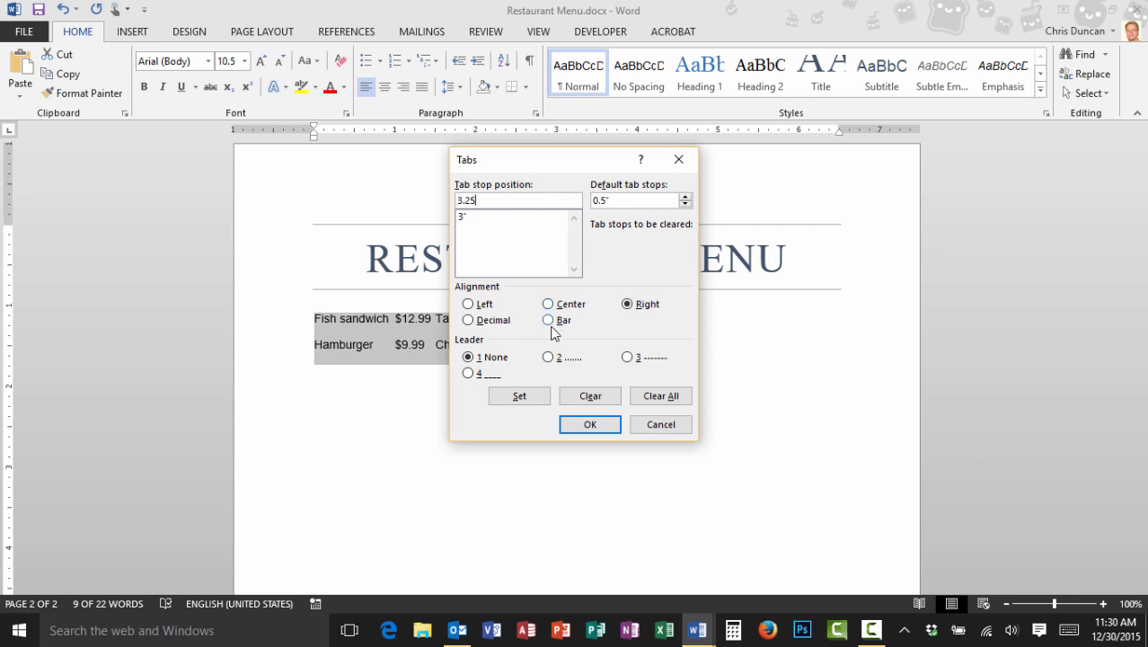
left_click(546, 320)
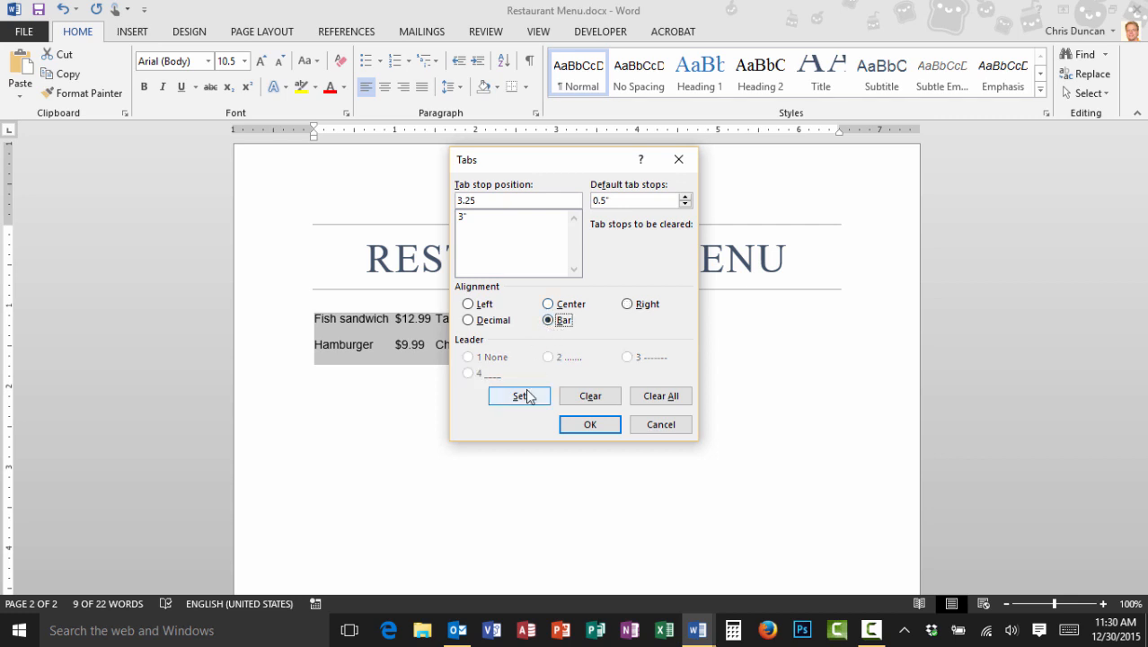
left_click(519, 396)
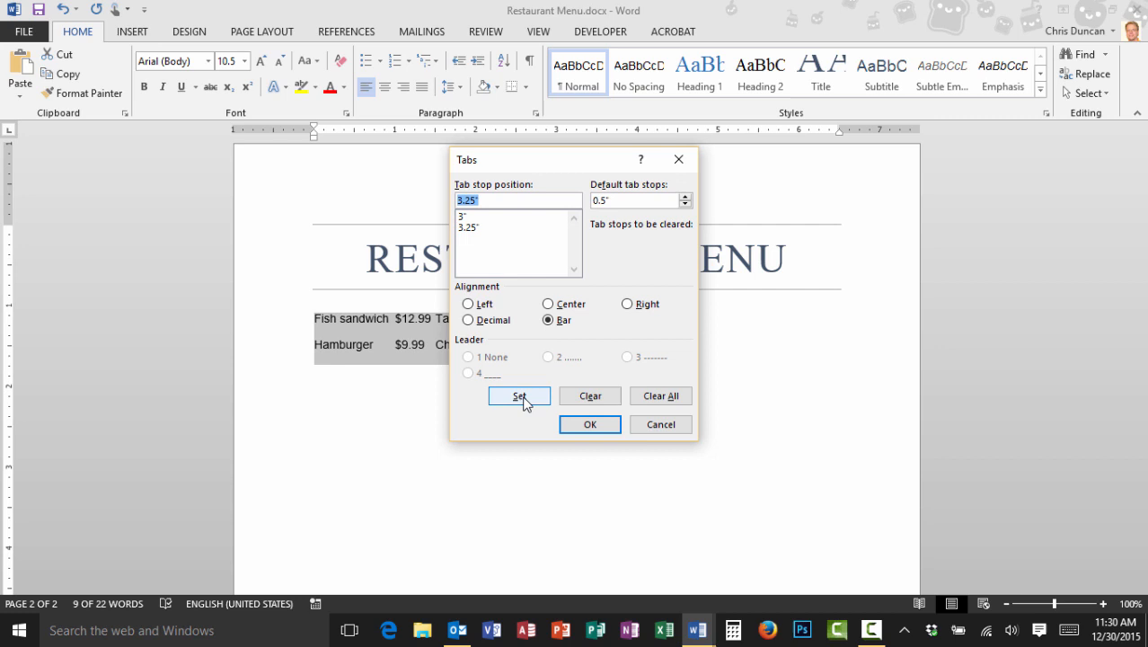
mouse_move(543, 410)
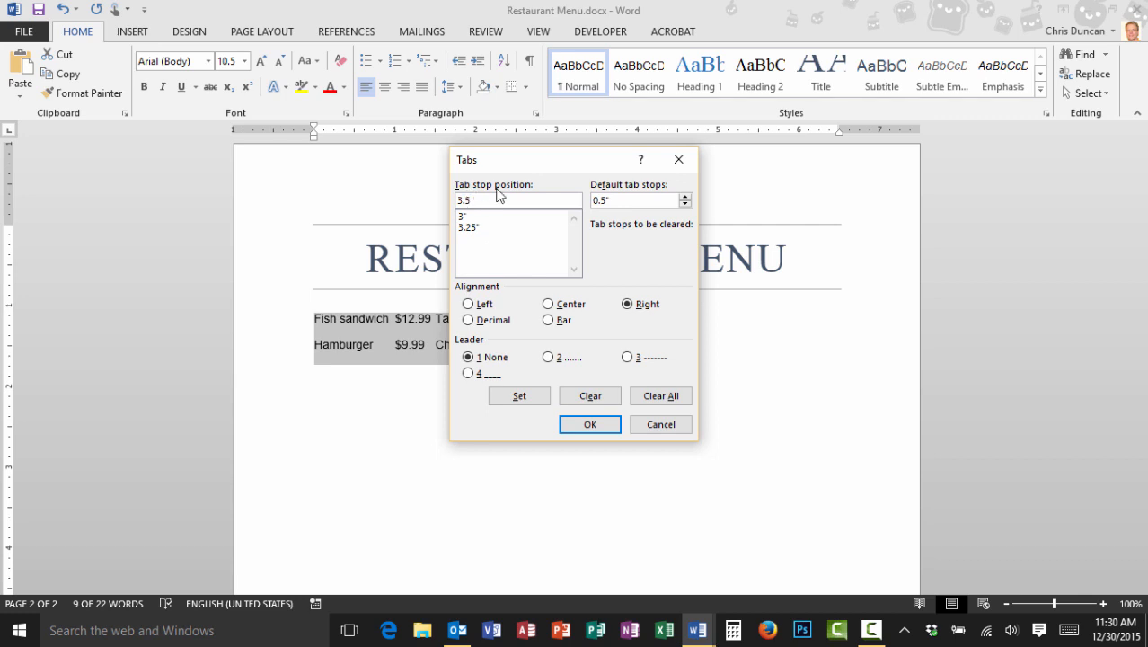
- Set a 3.5" stop with no leader and a 6.5" right tab with dotted leader
left_click(467, 302)
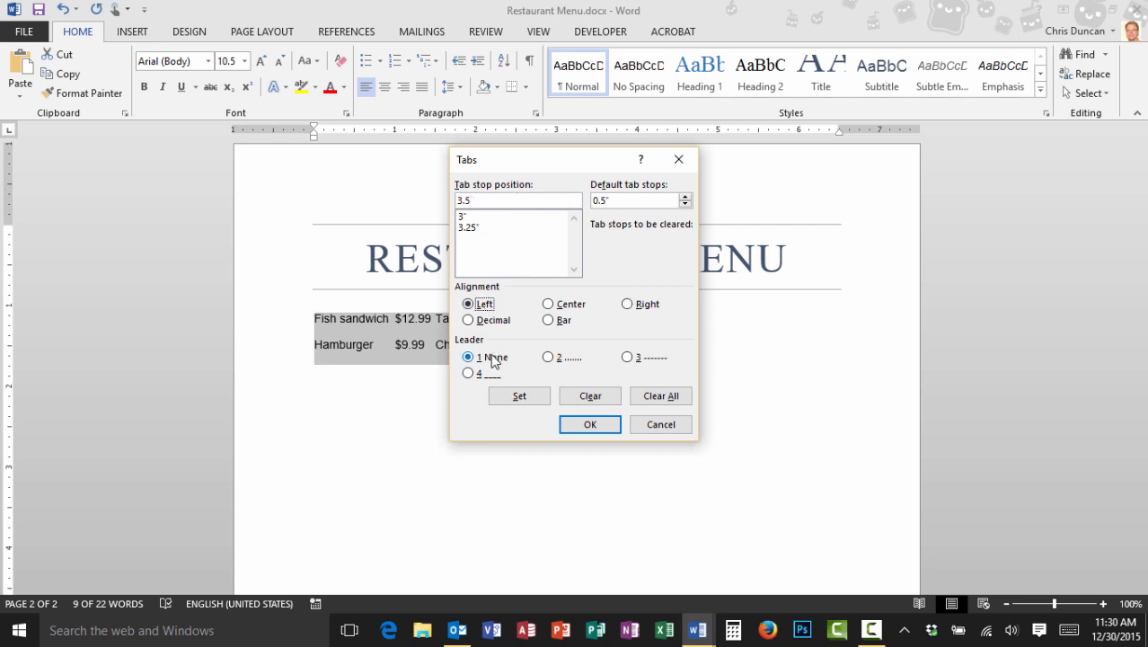
left_click(518, 395)
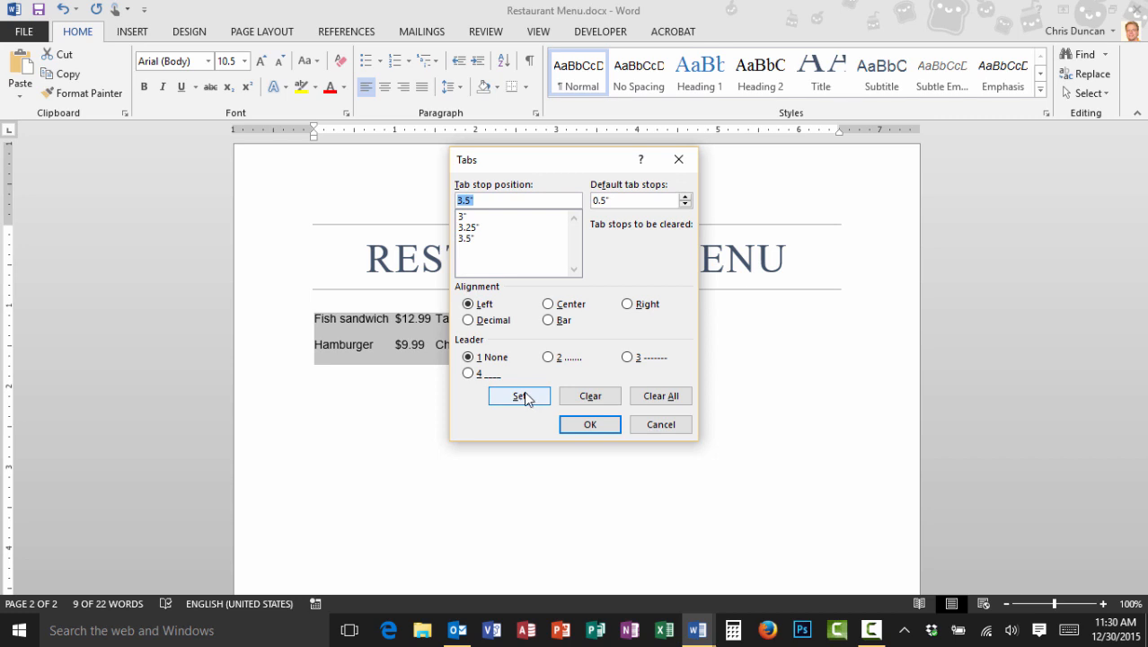
left_click(519, 397)
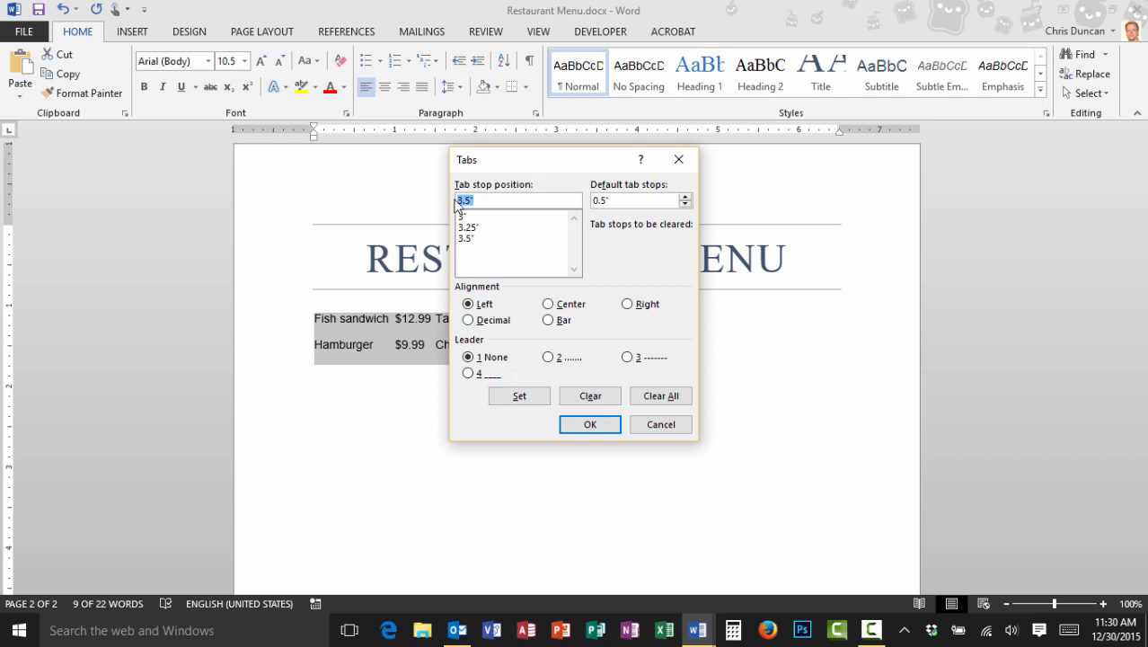
type("6.5")
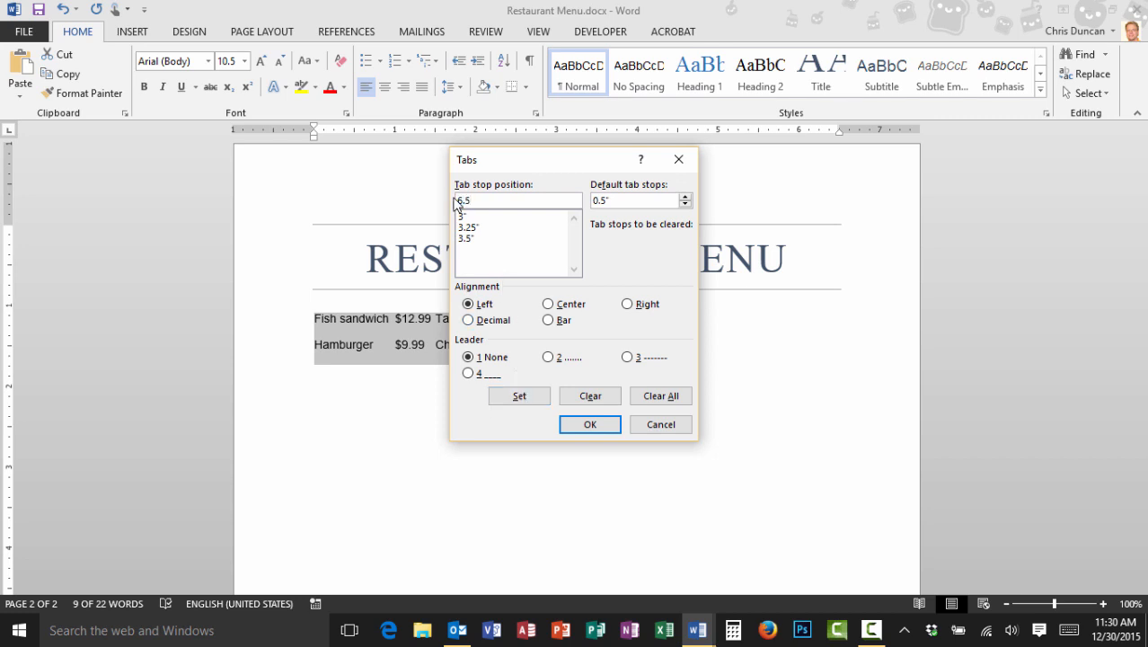
left_click(627, 304)
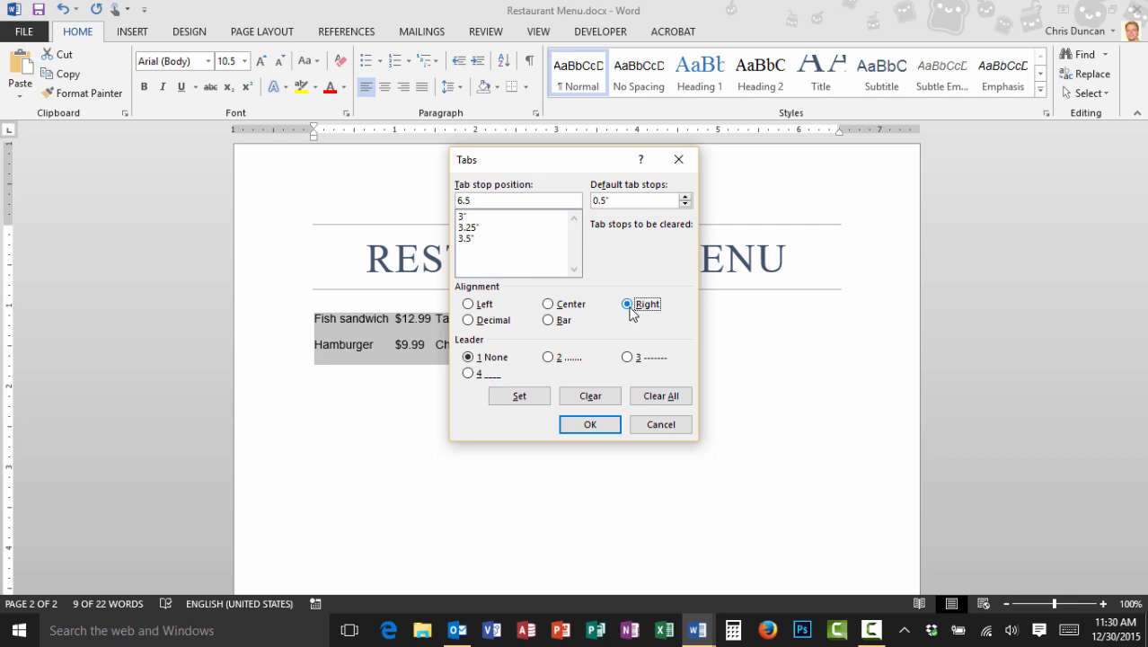
left_click(548, 355)
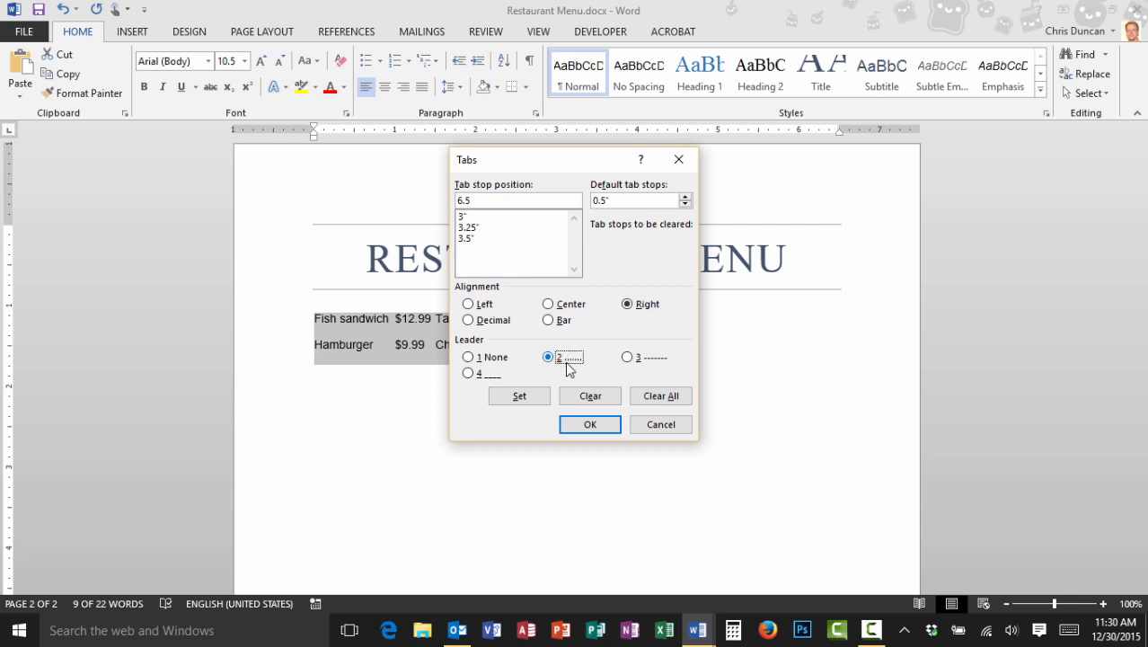
left_click(517, 397)
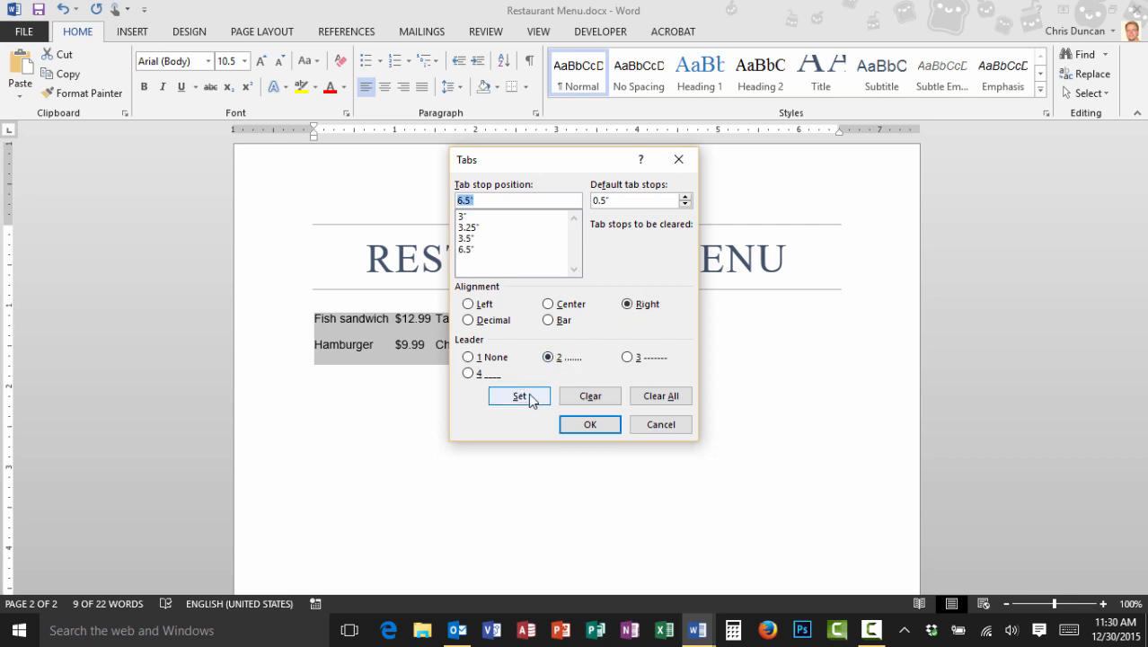
mouse_move(589, 424)
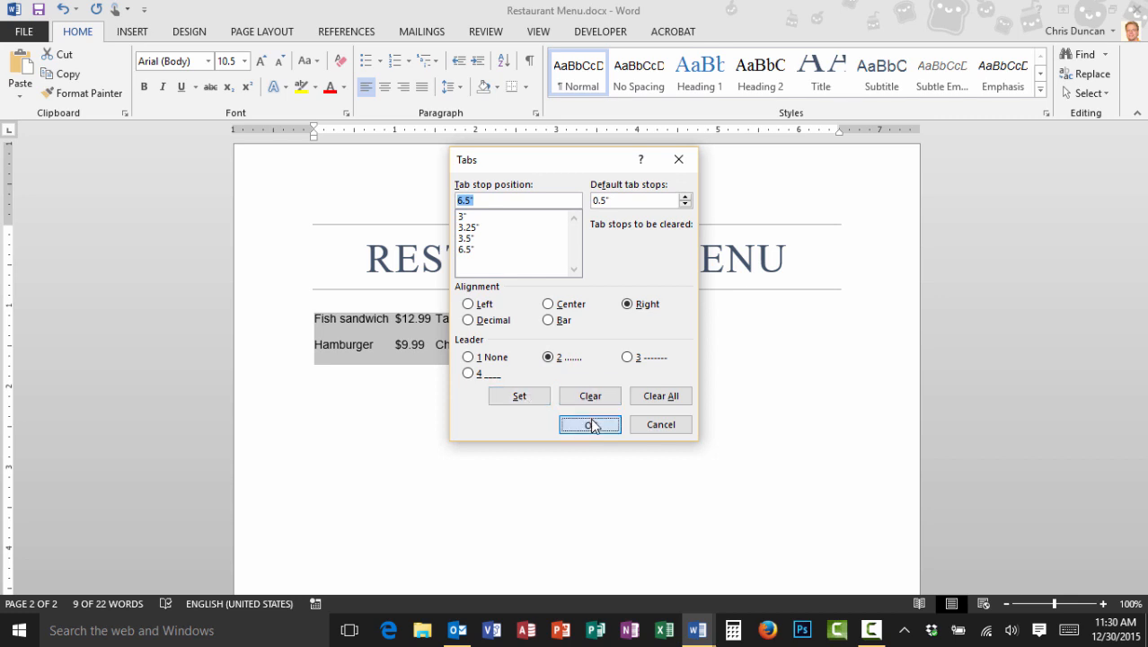
- Apply the tab stops to the menu lines and show formatting marks
left_click(589, 424)
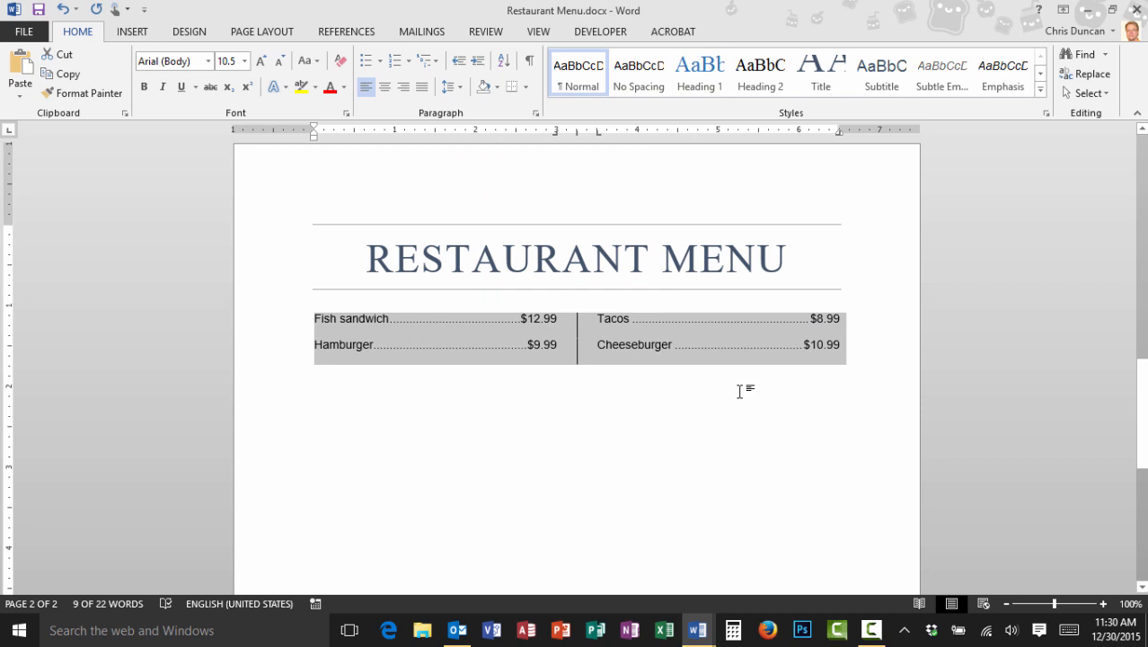
mouse_move(589, 393)
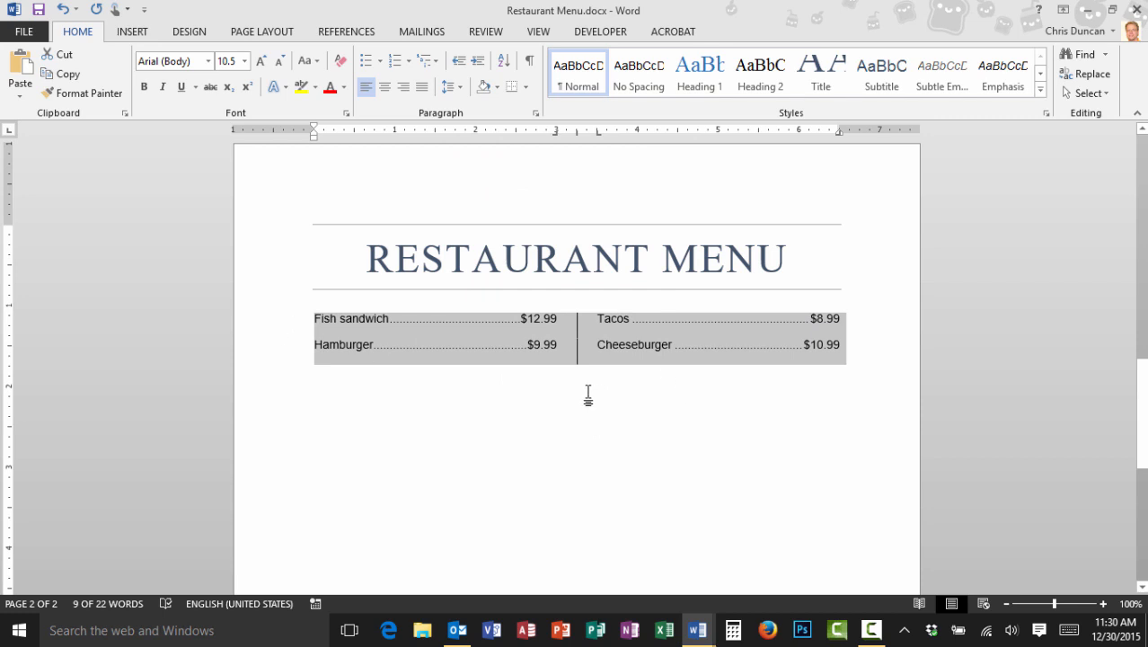
mouse_move(530, 65)
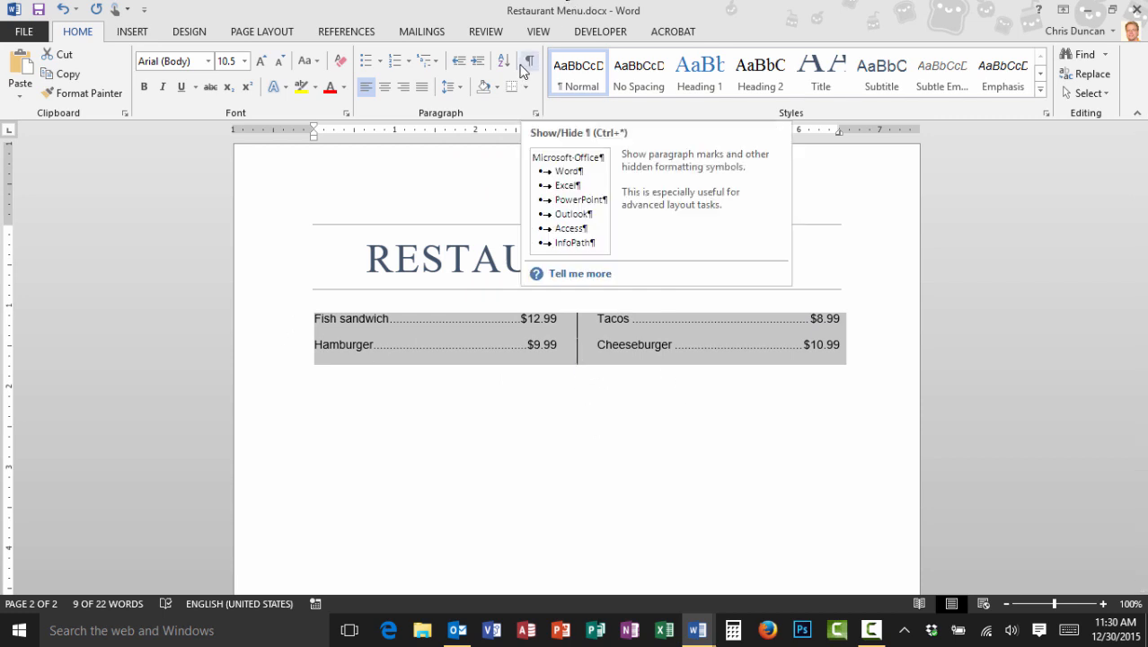
left_click(530, 61)
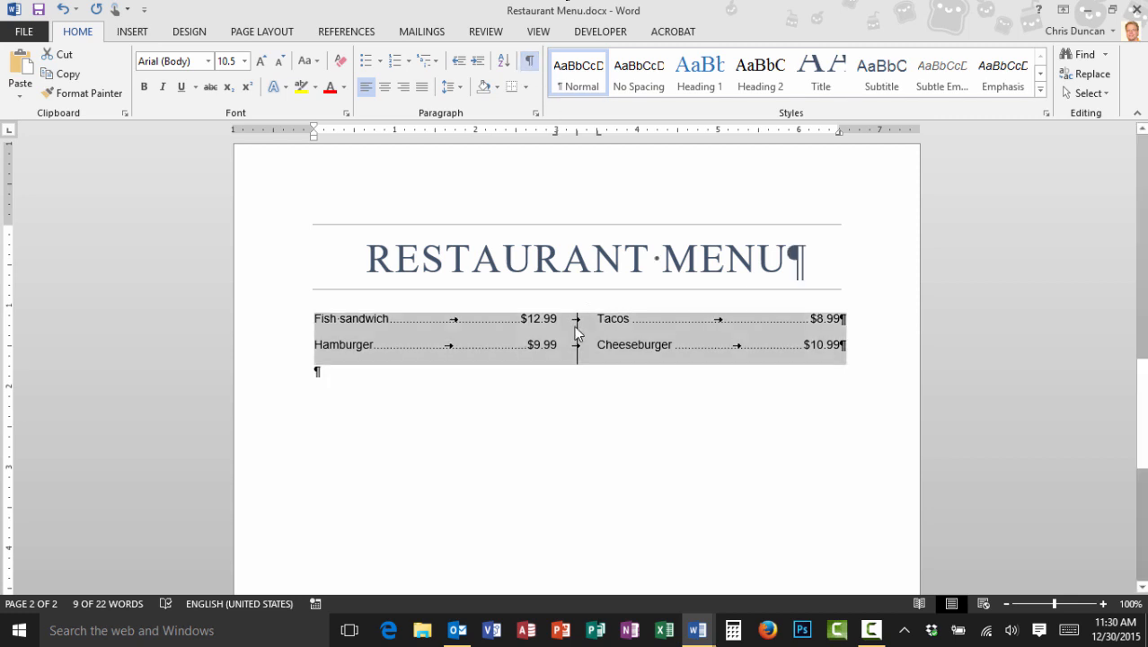
mouse_move(465, 328)
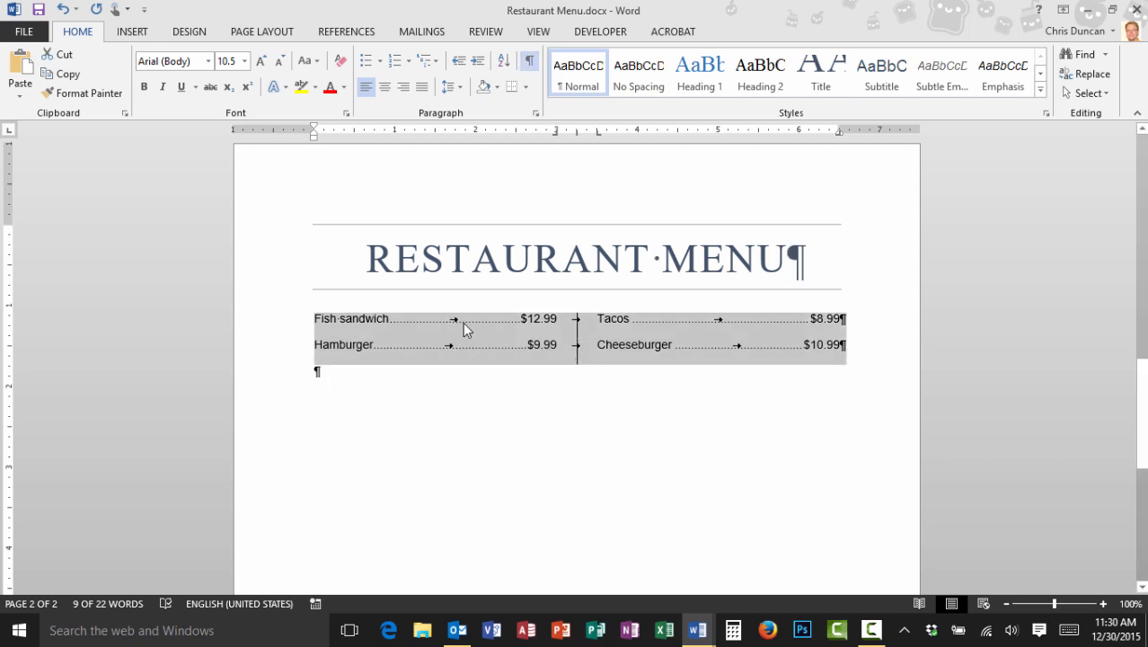
mouse_move(578, 327)
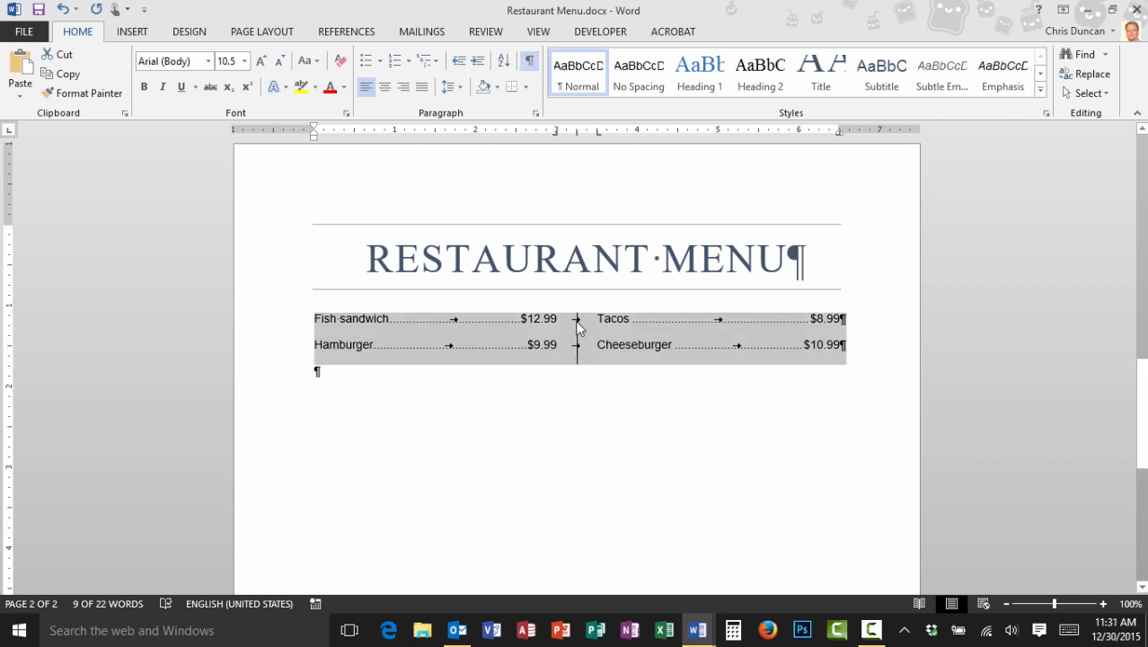
mouse_move(719, 321)
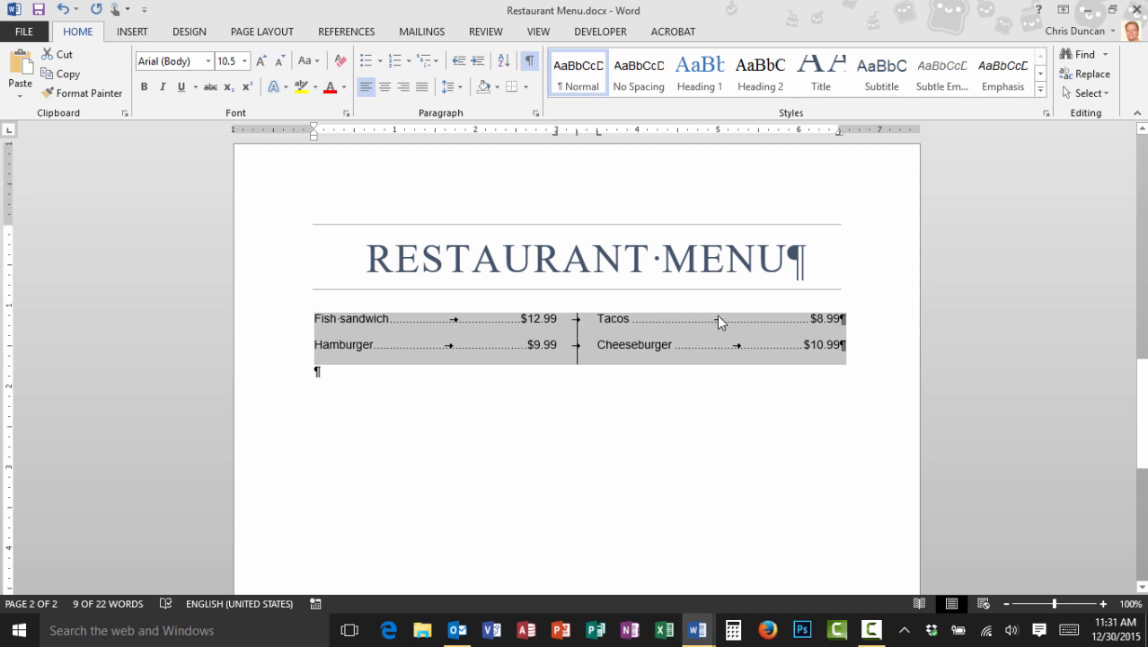
mouse_move(873, 383)
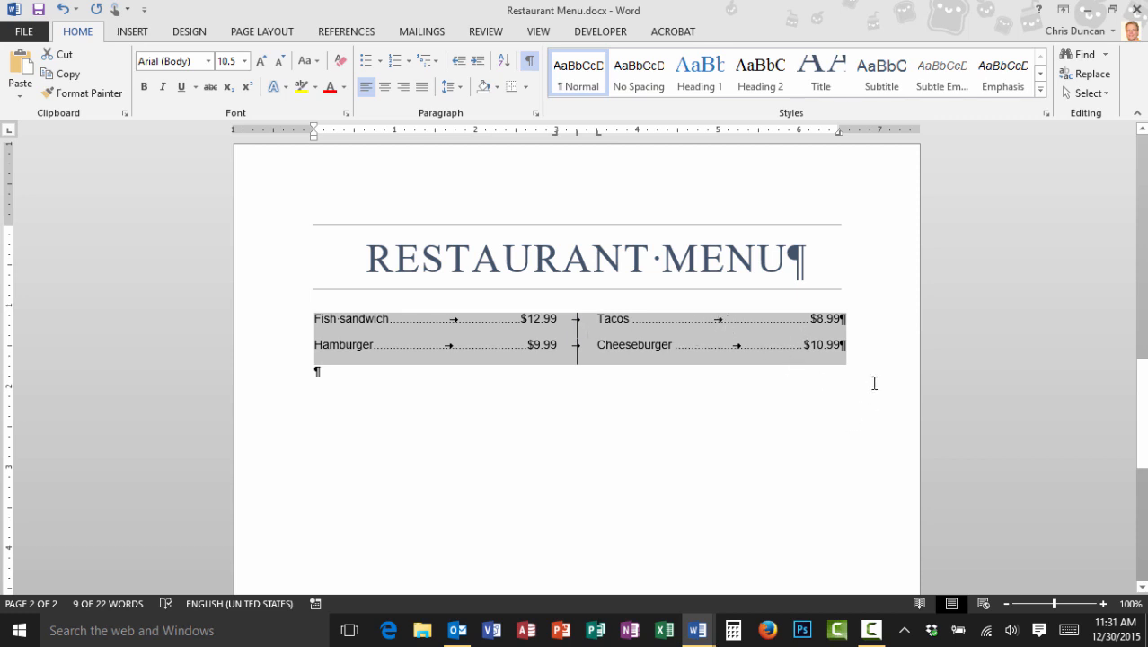
- Add a third row: Chicken Sandwich $8.99 and Nachos $7.50 with dotted leaders
left_click(848, 375)
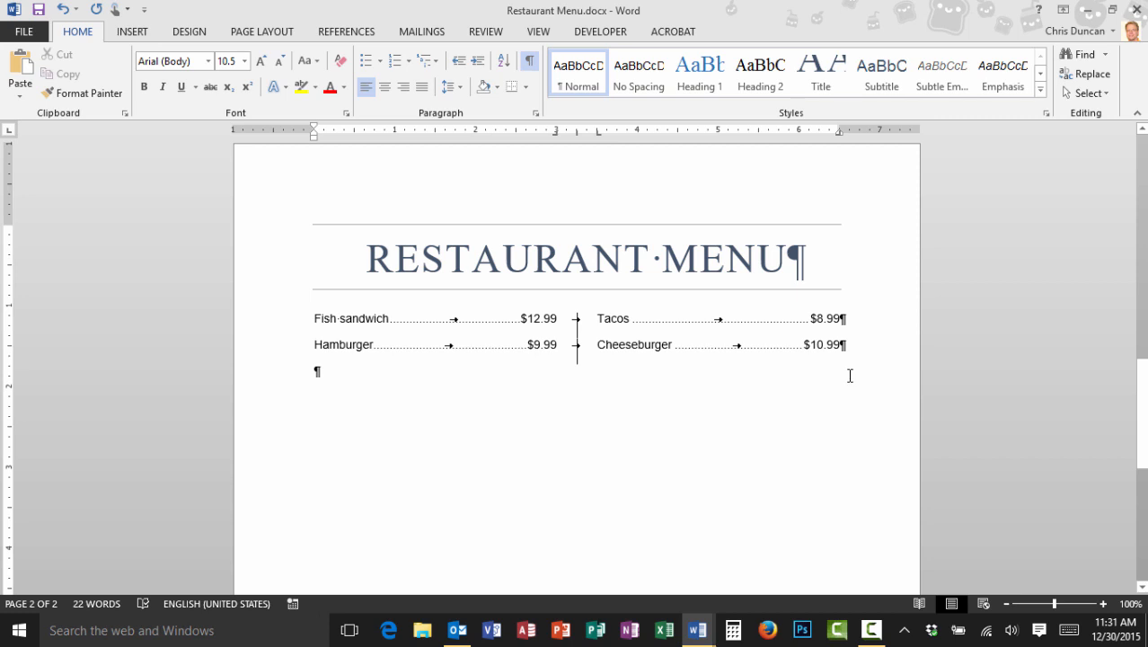
mouse_move(842, 376)
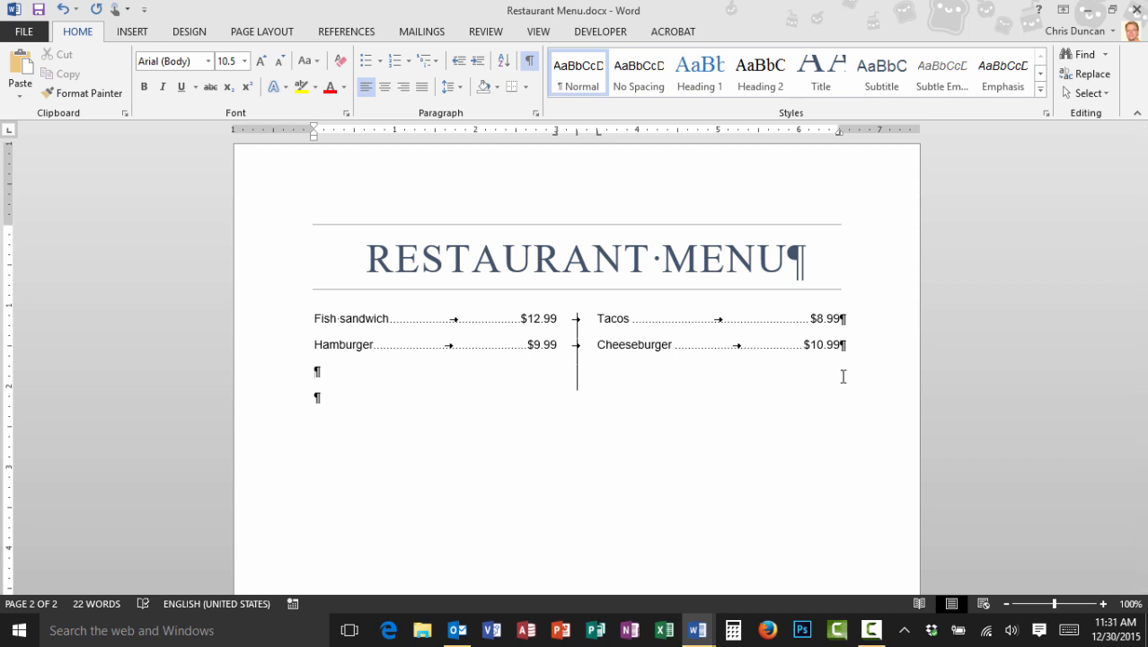
type("C")
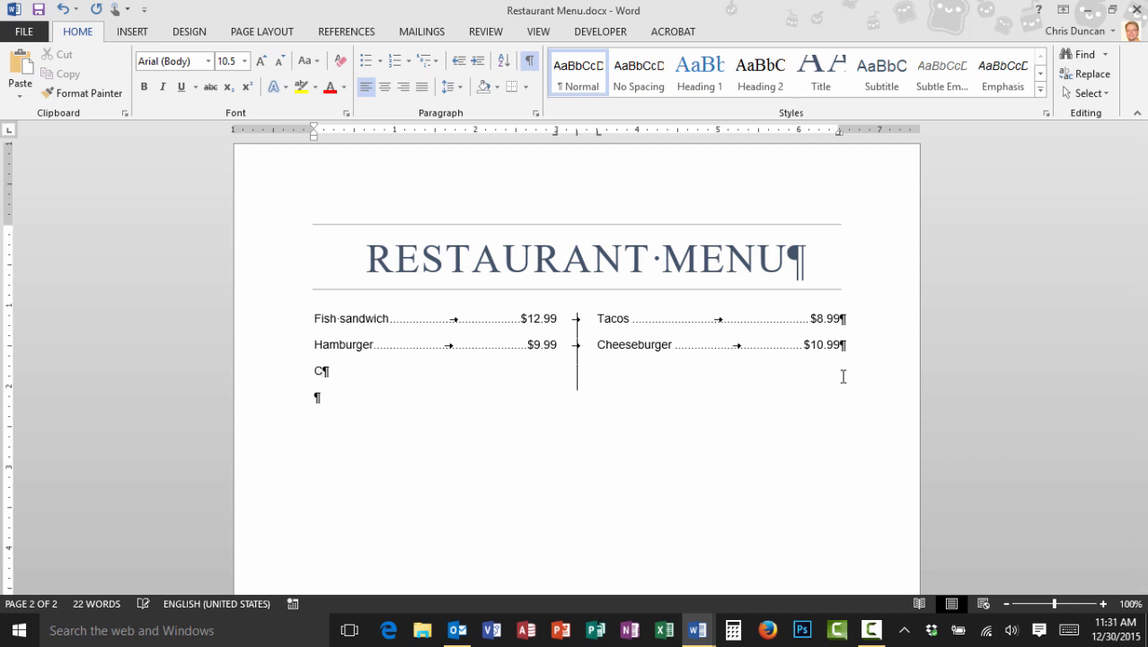
type("hicken Sand")
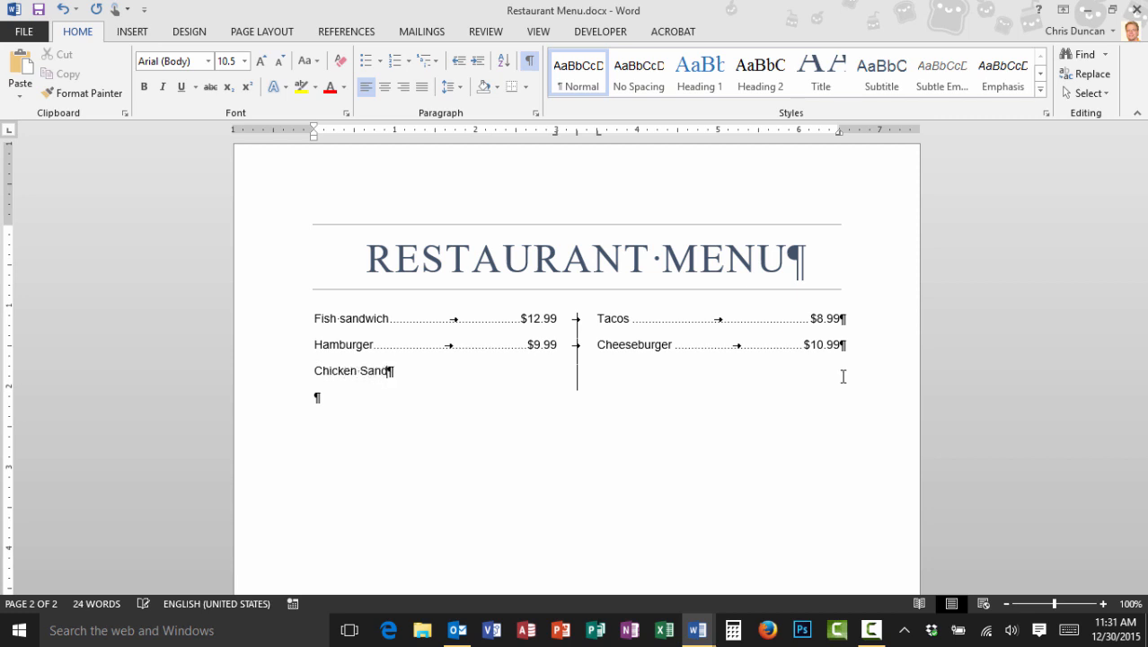
type("wich")
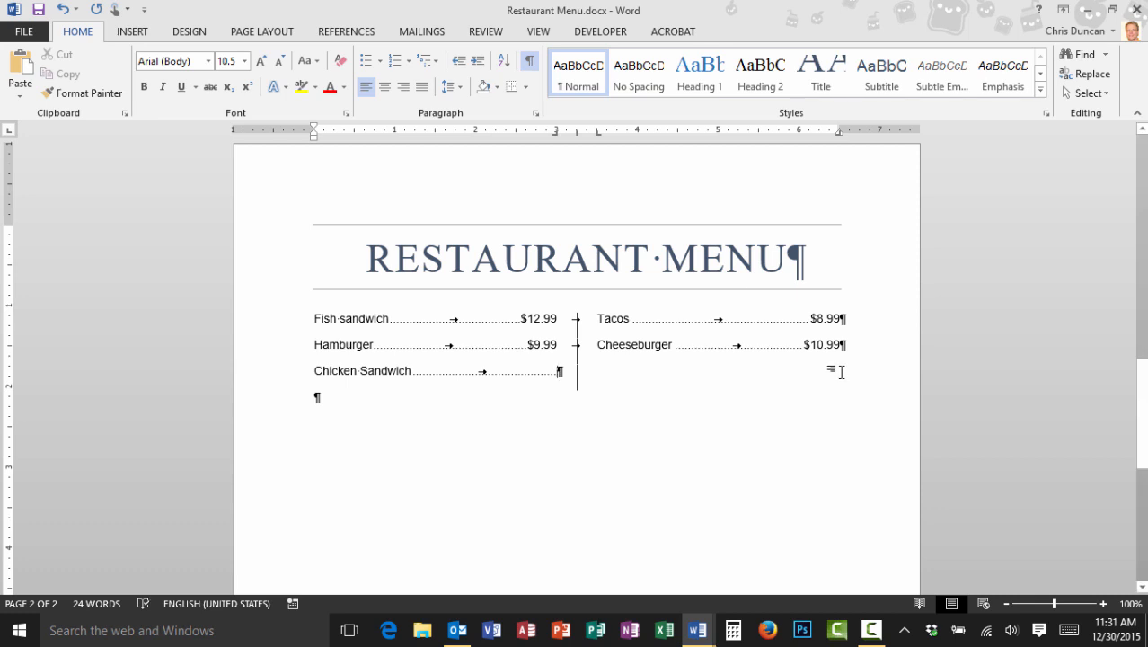
type("$")
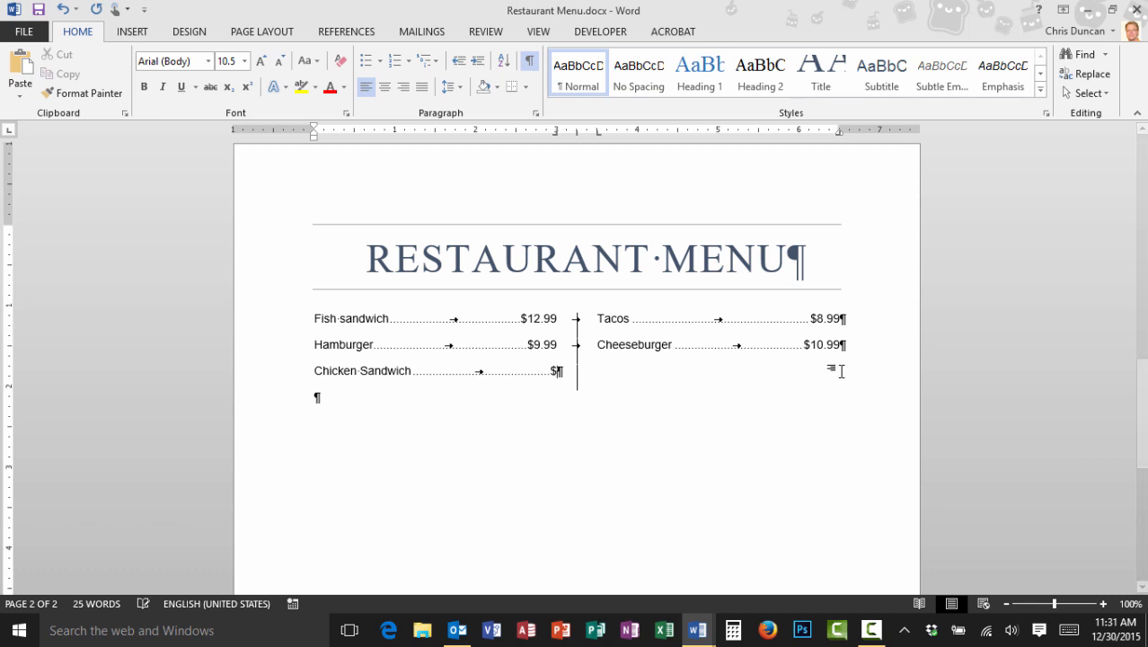
type("$8.99")
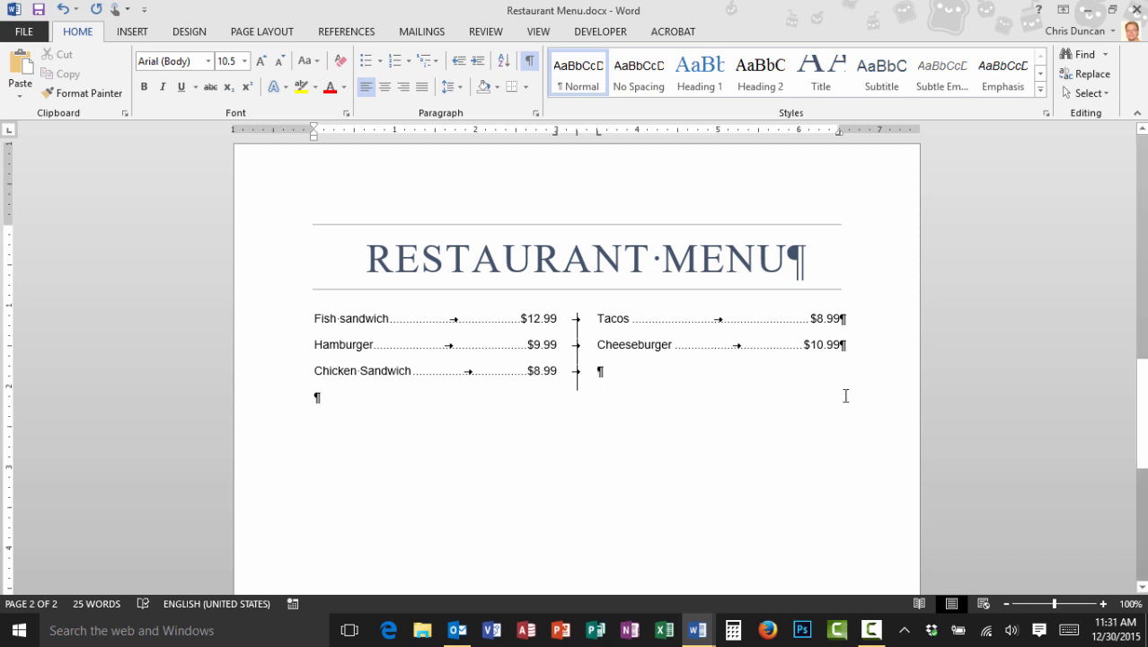
type("Nachos")
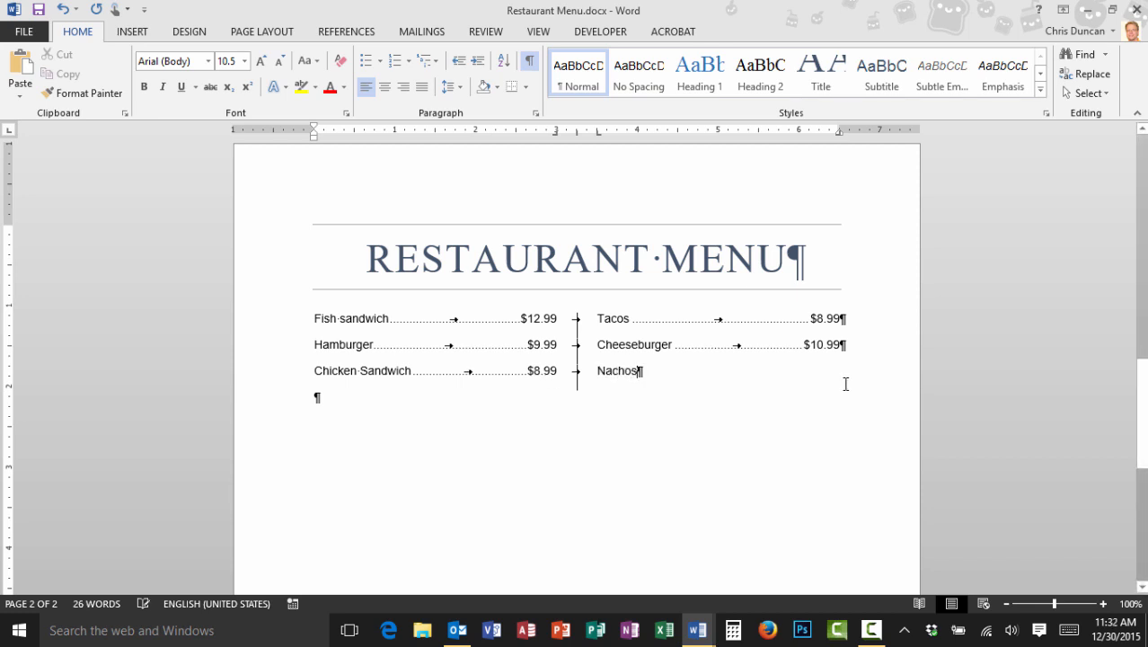
key("tab")
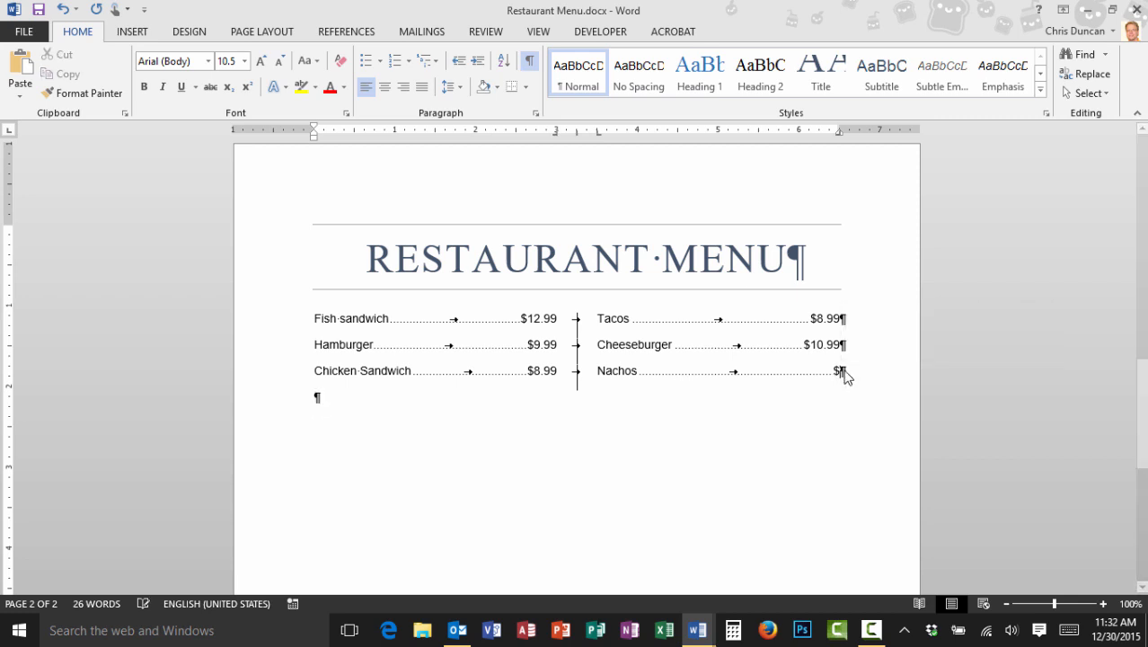
type("7")
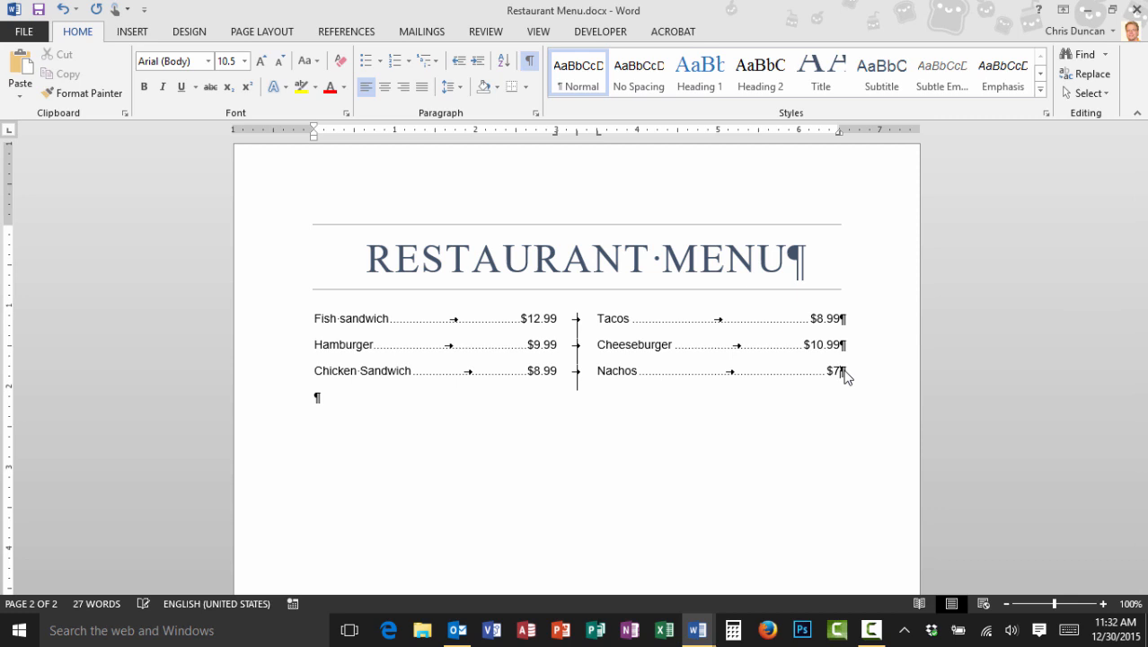
type(".50")
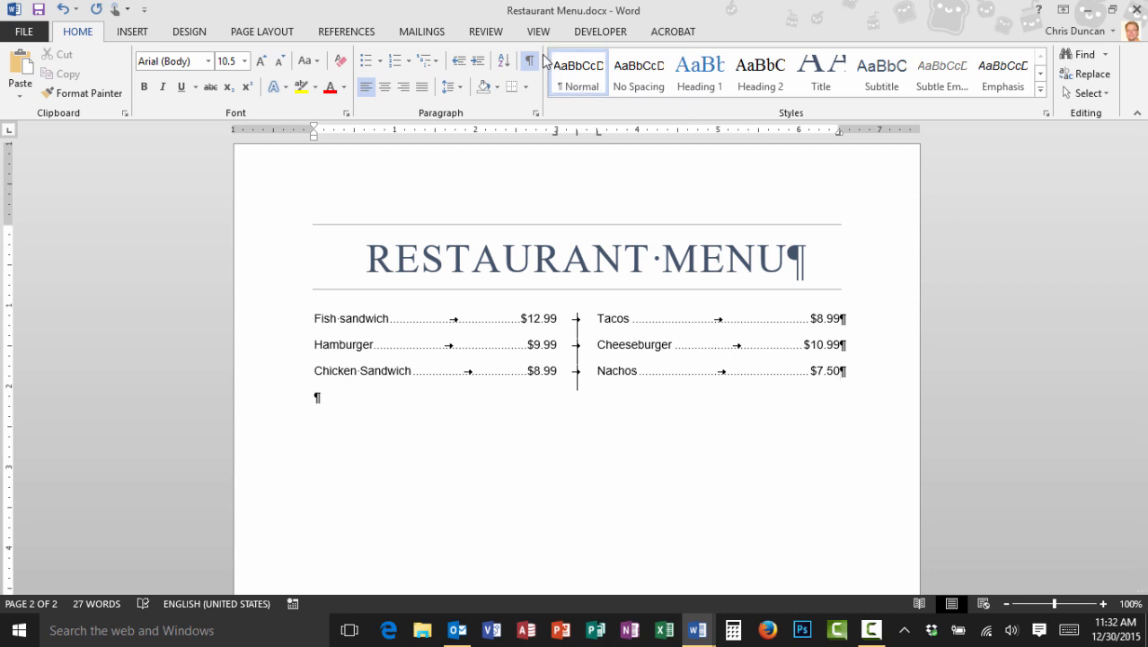
- Hide the formatting marks to leave the clean three-row menu
left_click(530, 61)
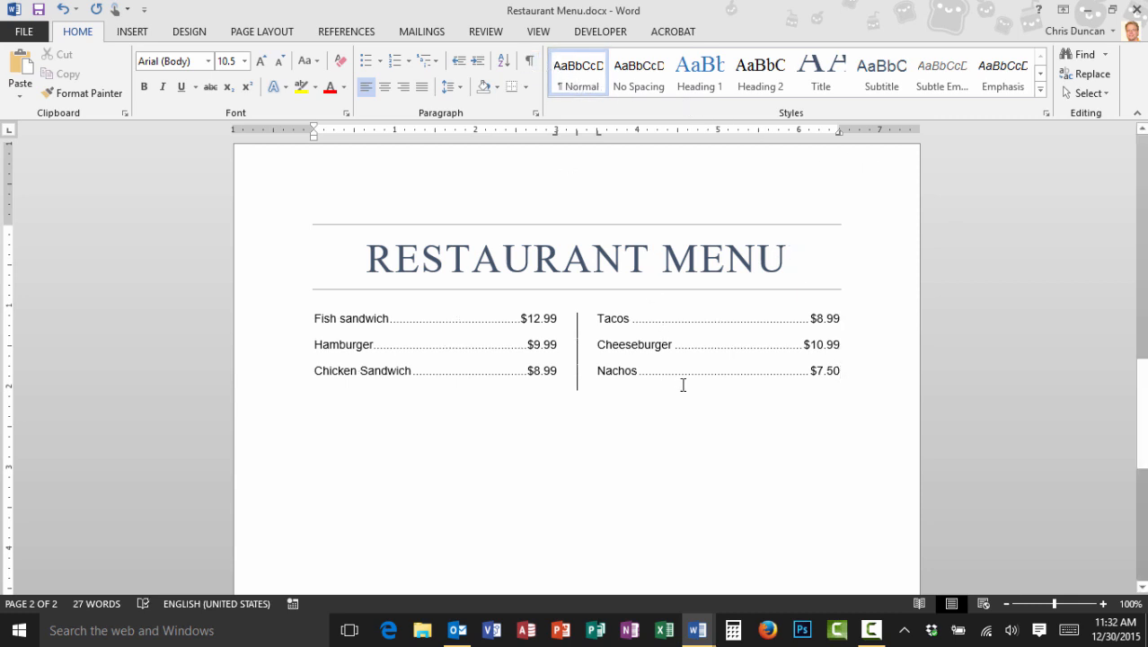
mouse_move(693, 322)
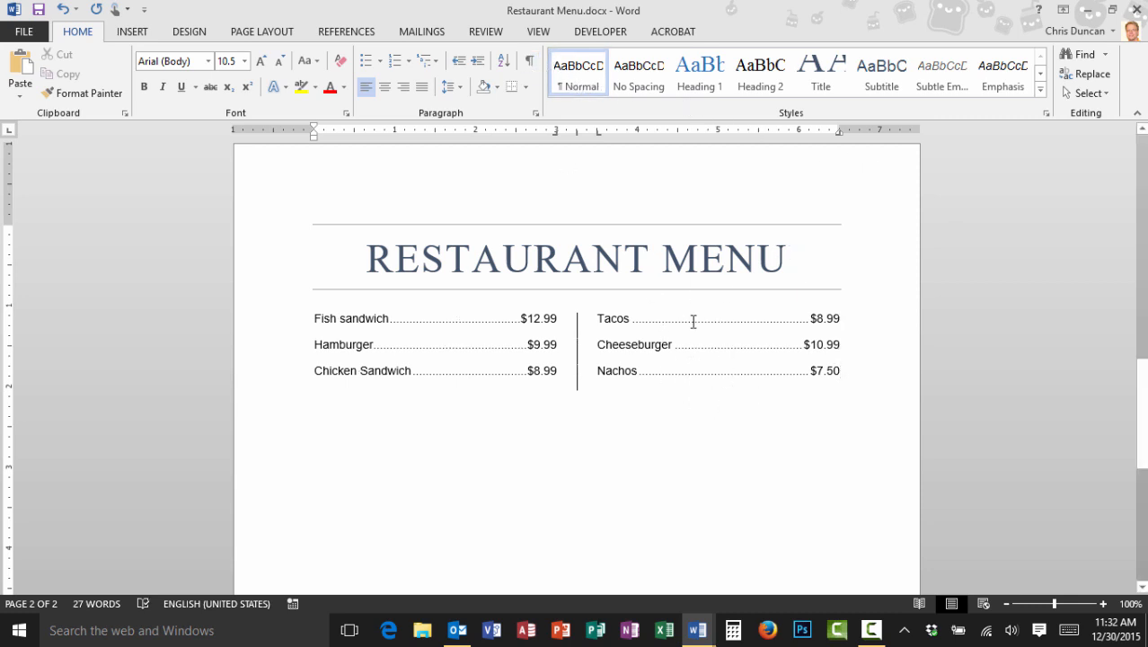